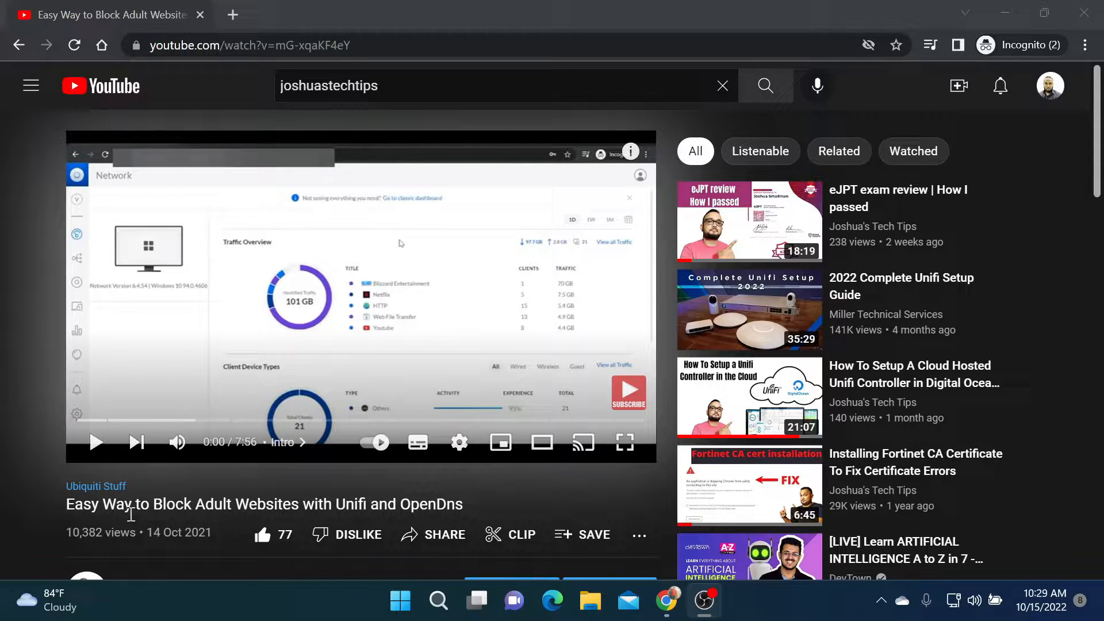
mouse_move(441, 523)
type("pro")
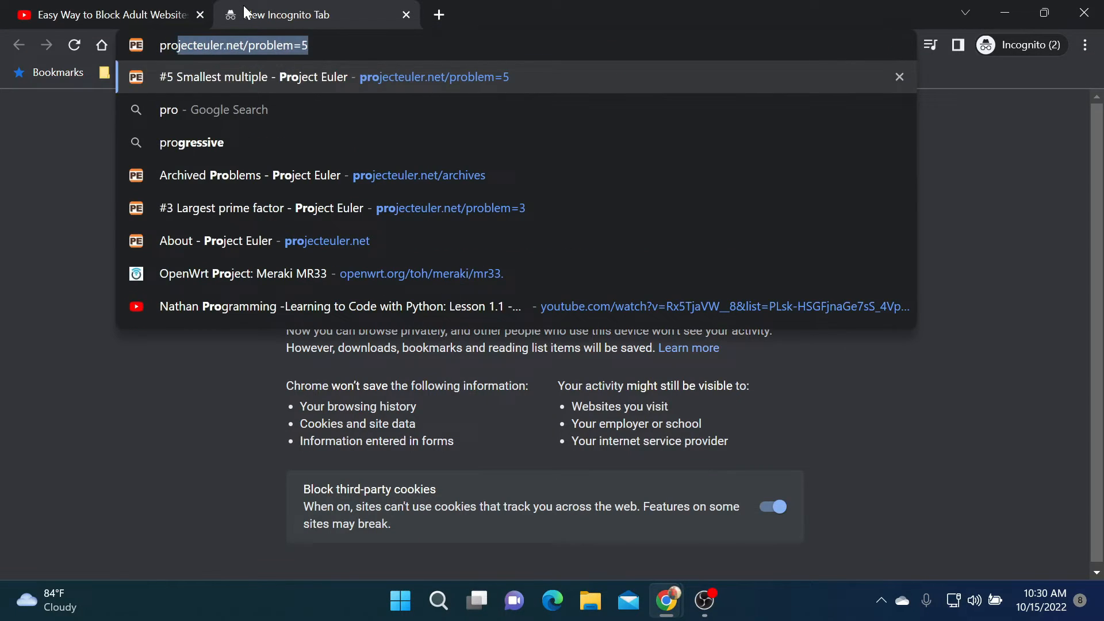
Step: Search Google for adult content and scroll through the explicit results that still appear
type("p")
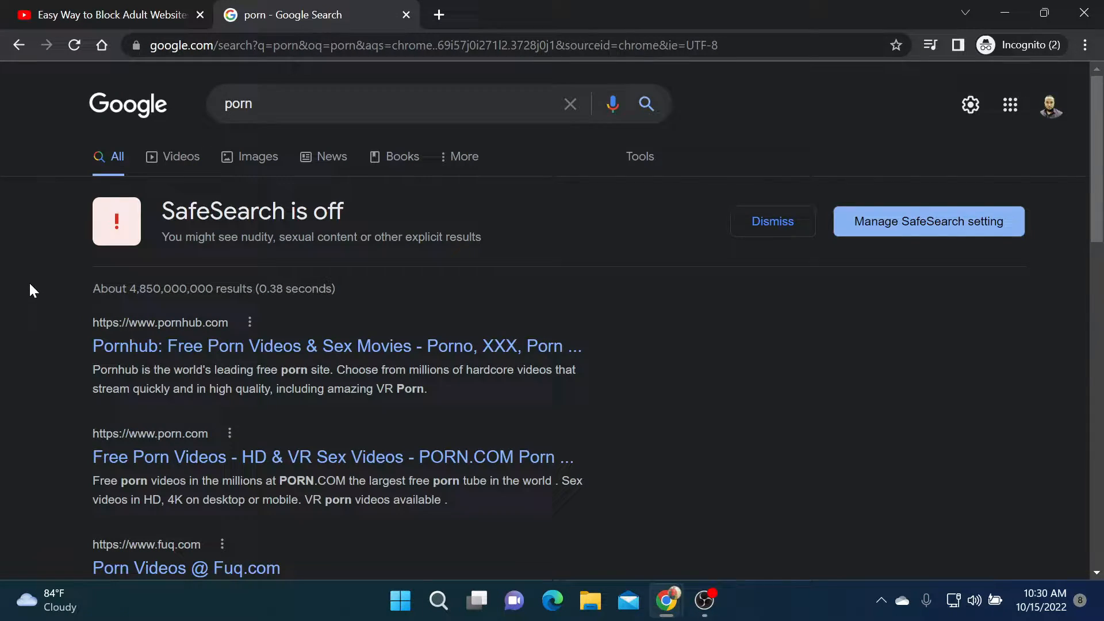
scroll("down", 3)
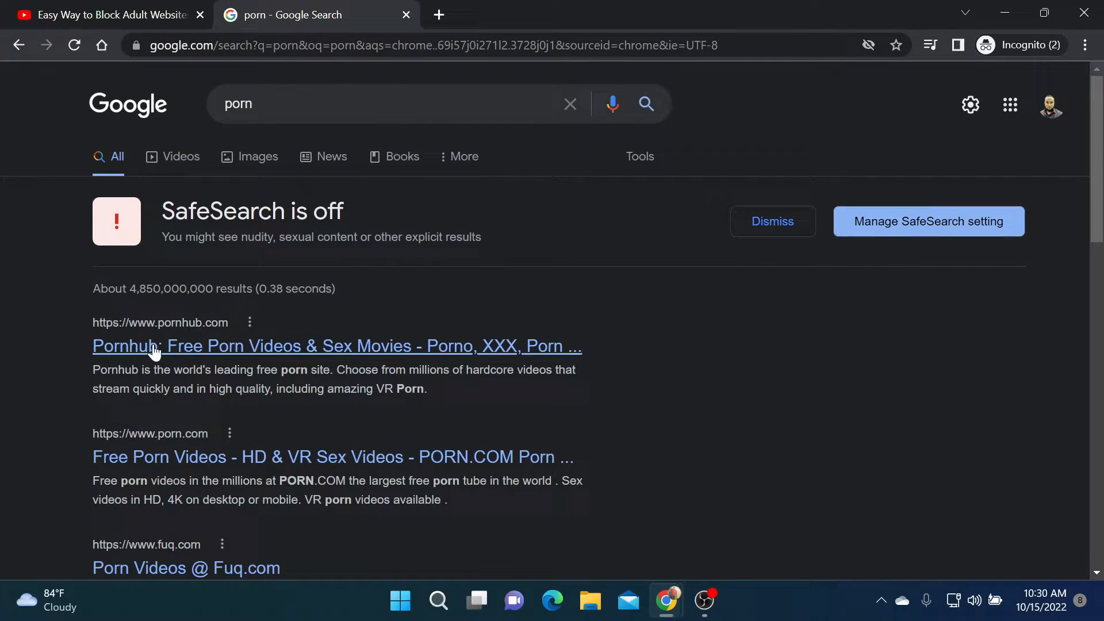
mouse_move(154, 345)
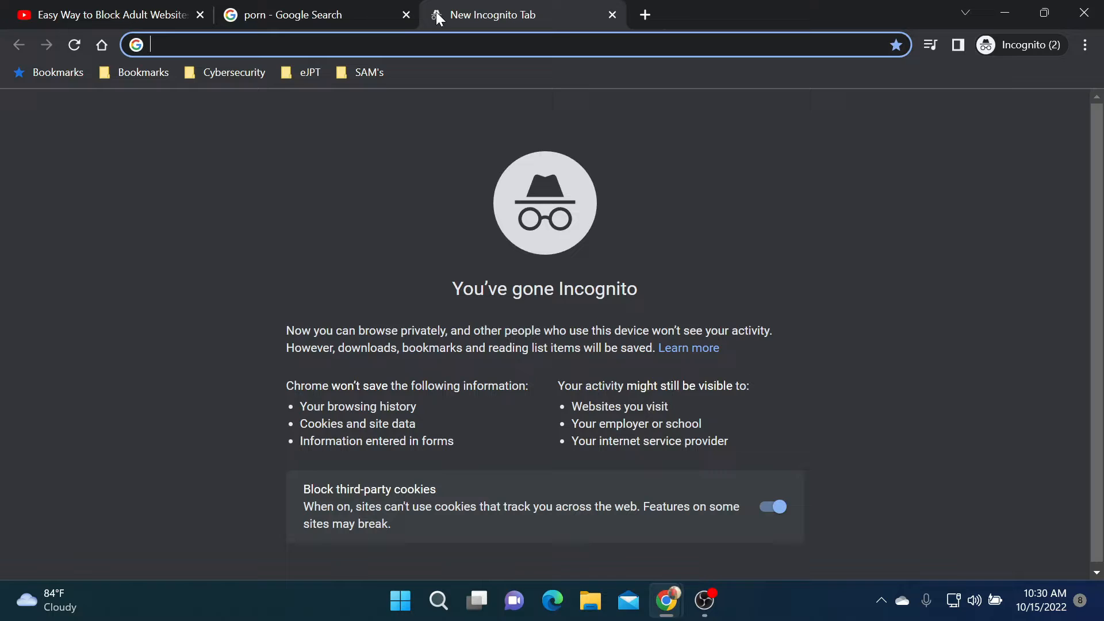
Step: Close the adult search results tab and bring up network settings from the taskbar network icon
left_click(405, 13)
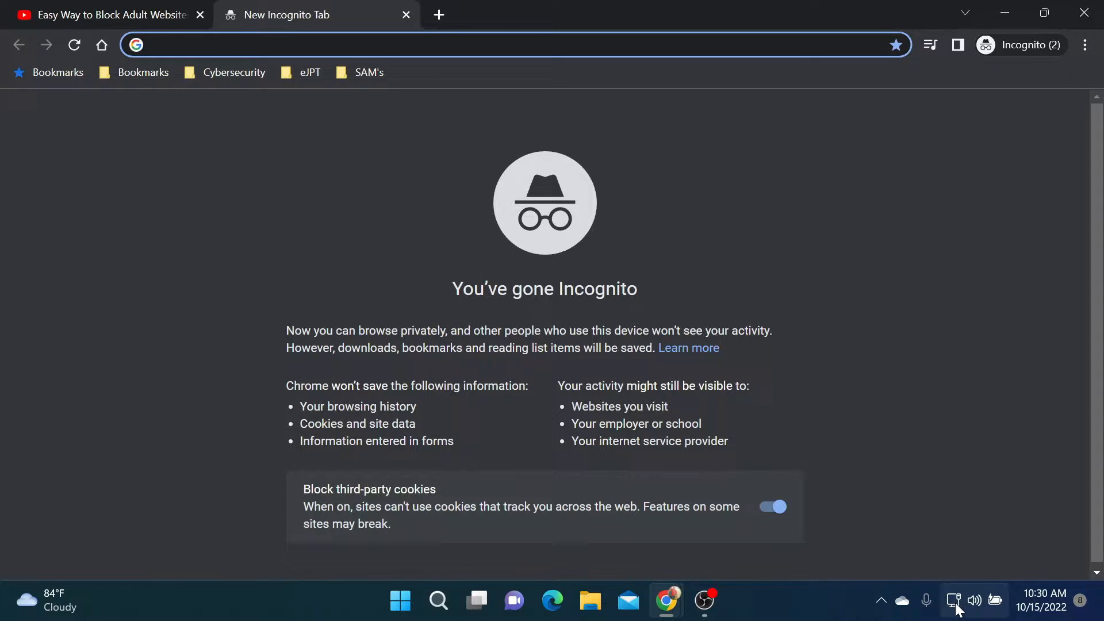
mouse_move(953, 600)
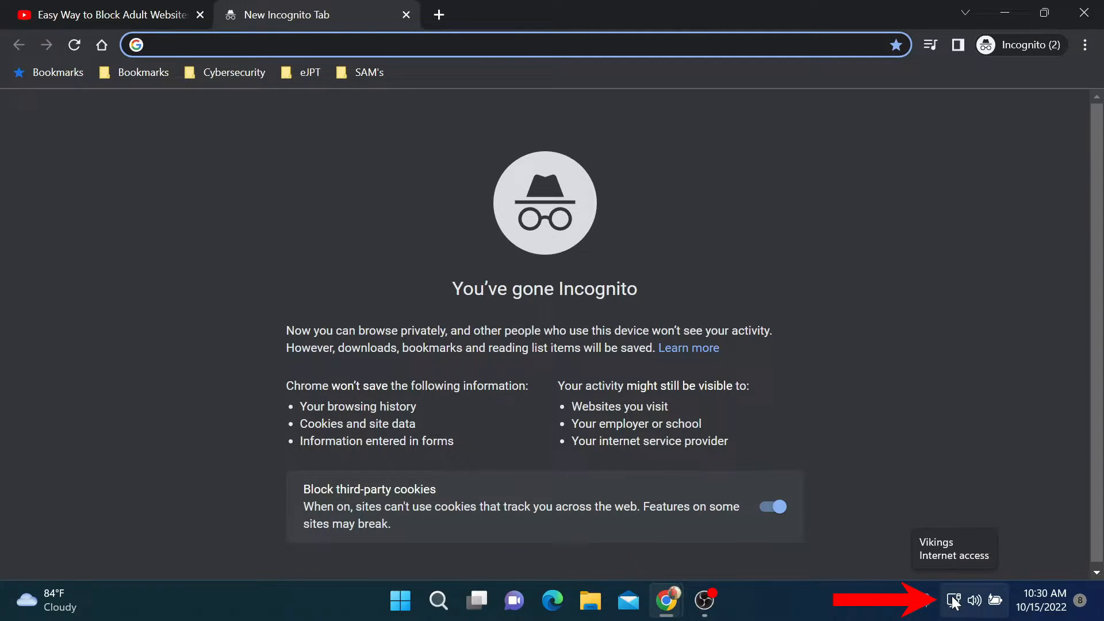
left_click(518, 44)
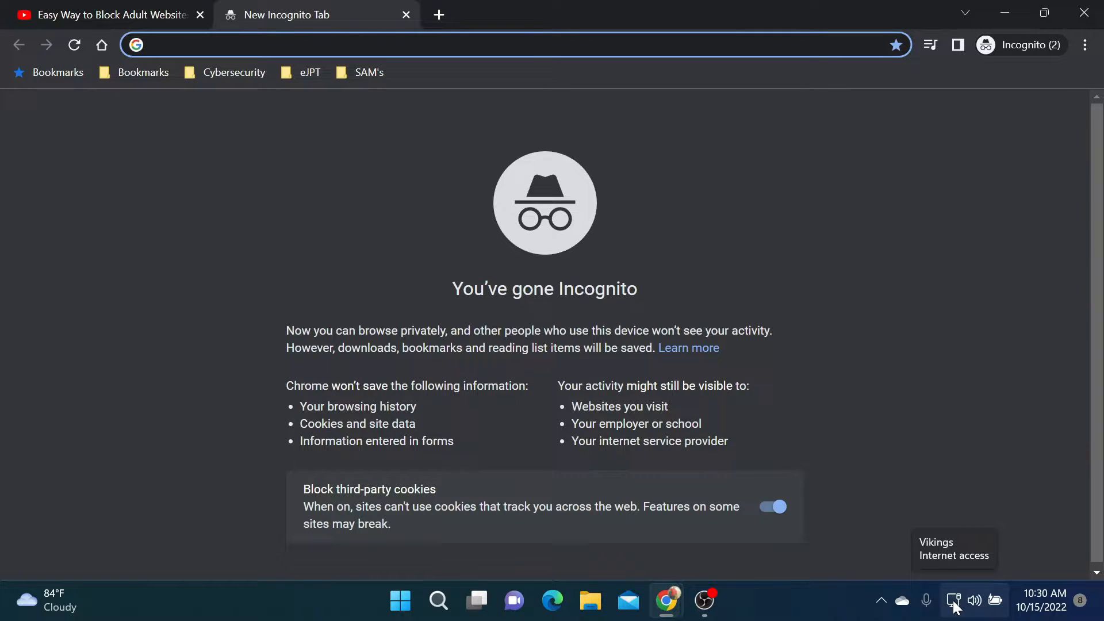
left_click(953, 600)
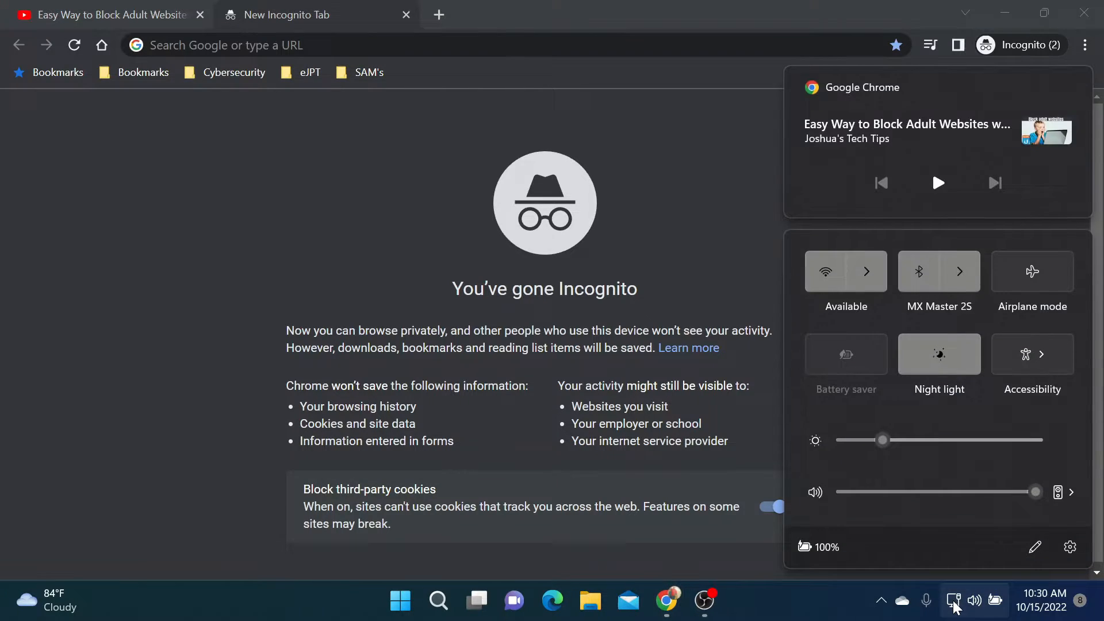
left_click(953, 599)
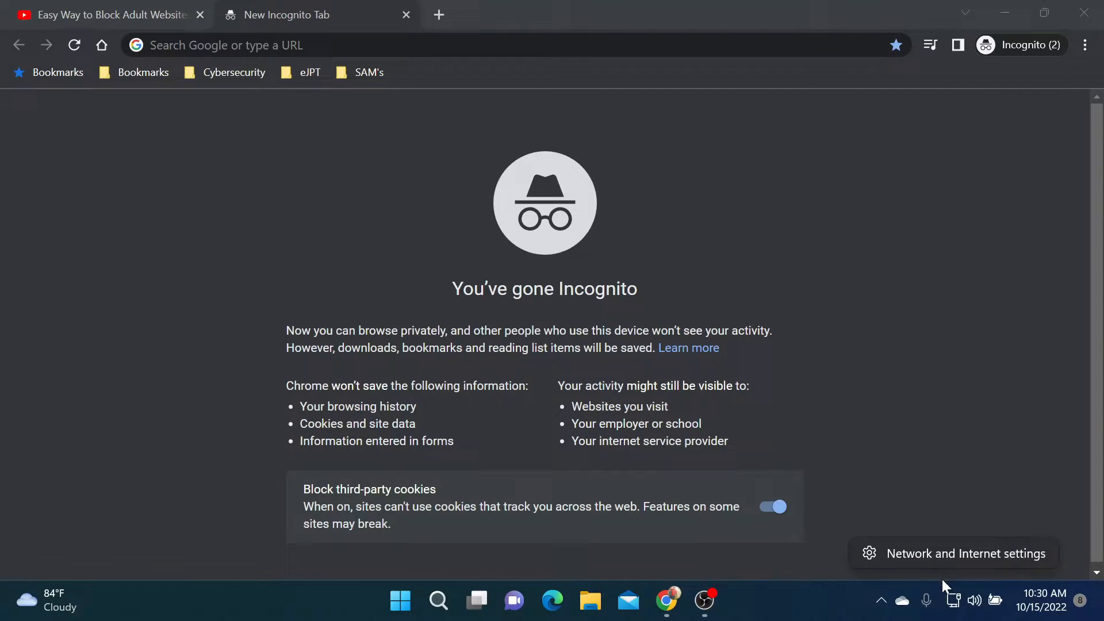
mouse_move(951, 561)
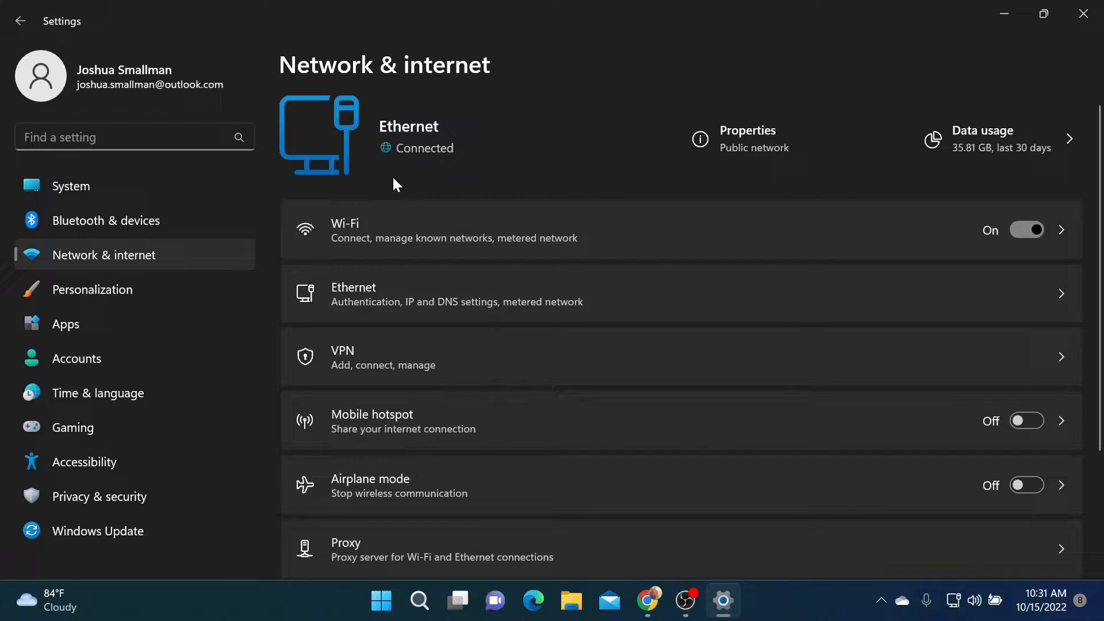
mouse_move(419, 151)
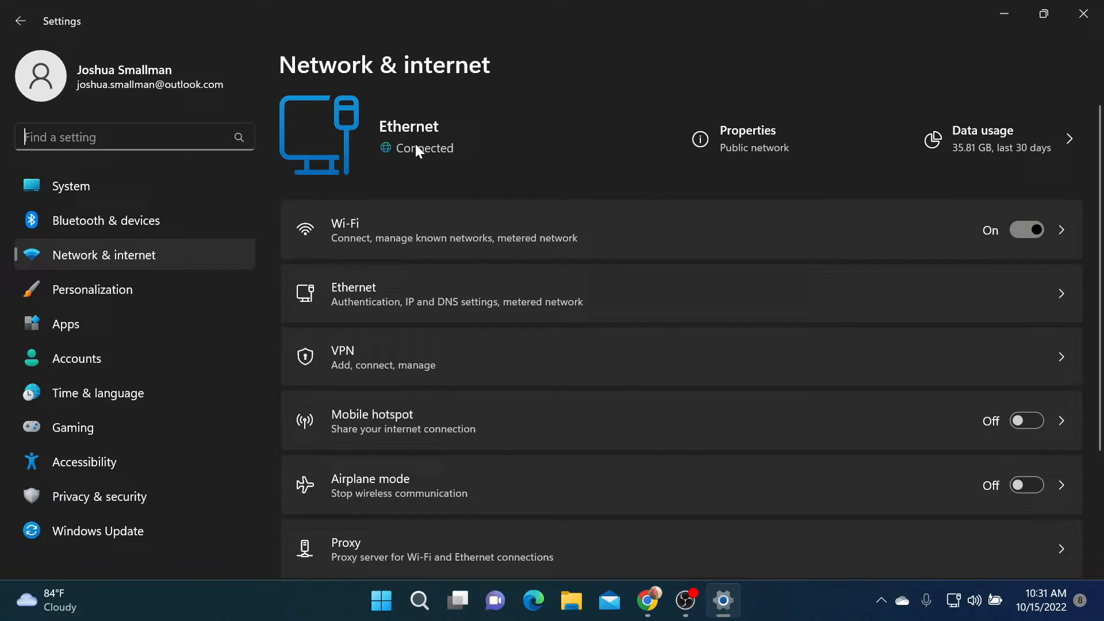
mouse_move(533, 188)
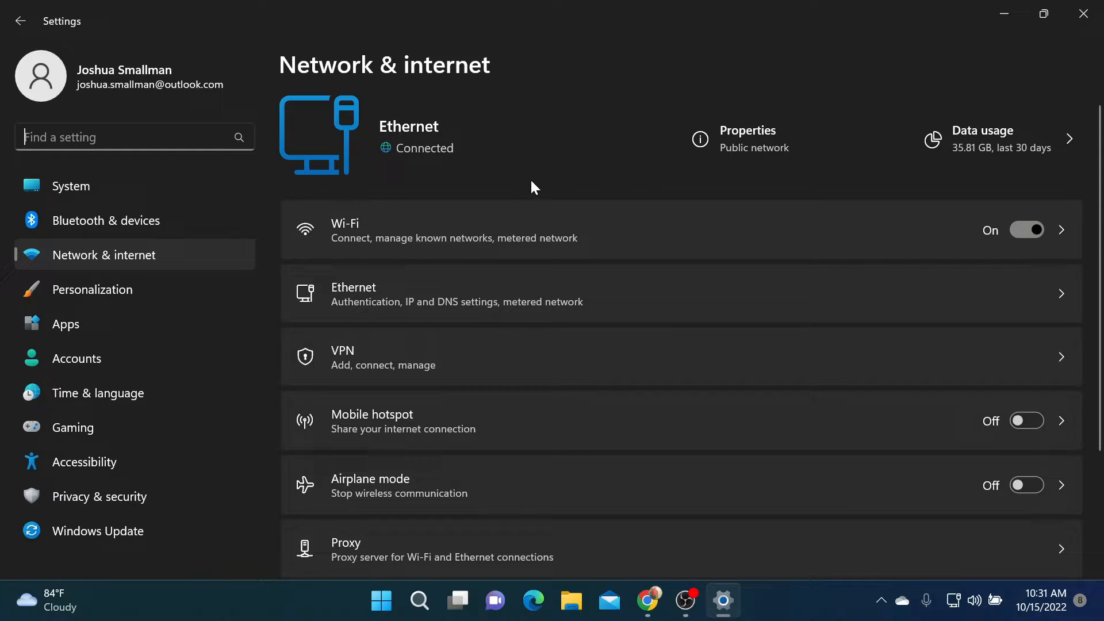
mouse_move(332, 175)
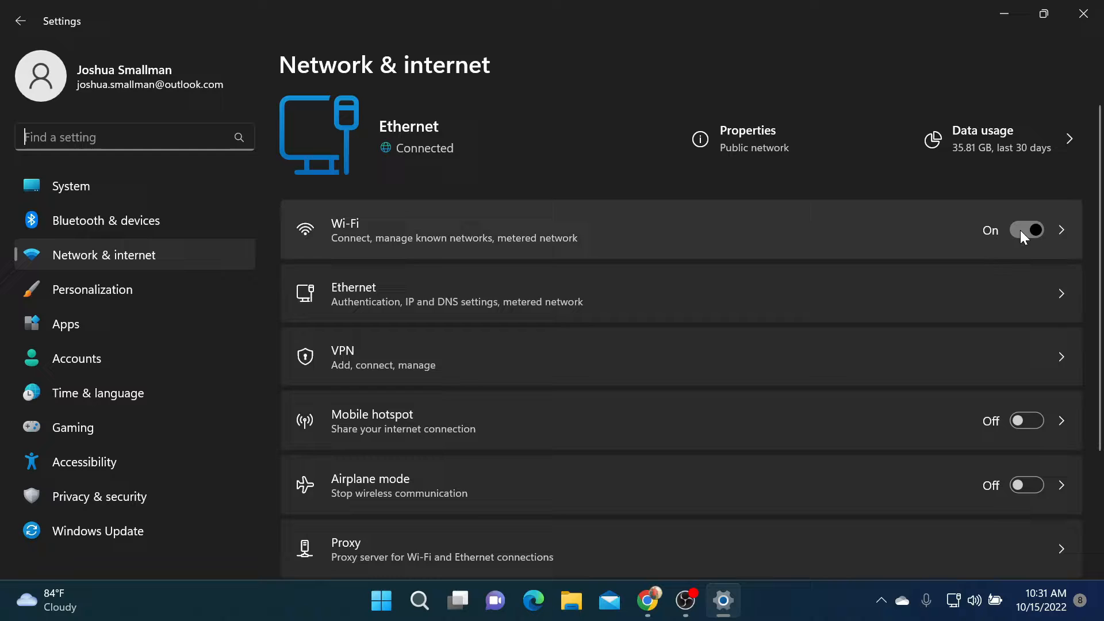
Step: Switch the Wi-Fi toggle to Off on the Network & internet page
left_click(1026, 230)
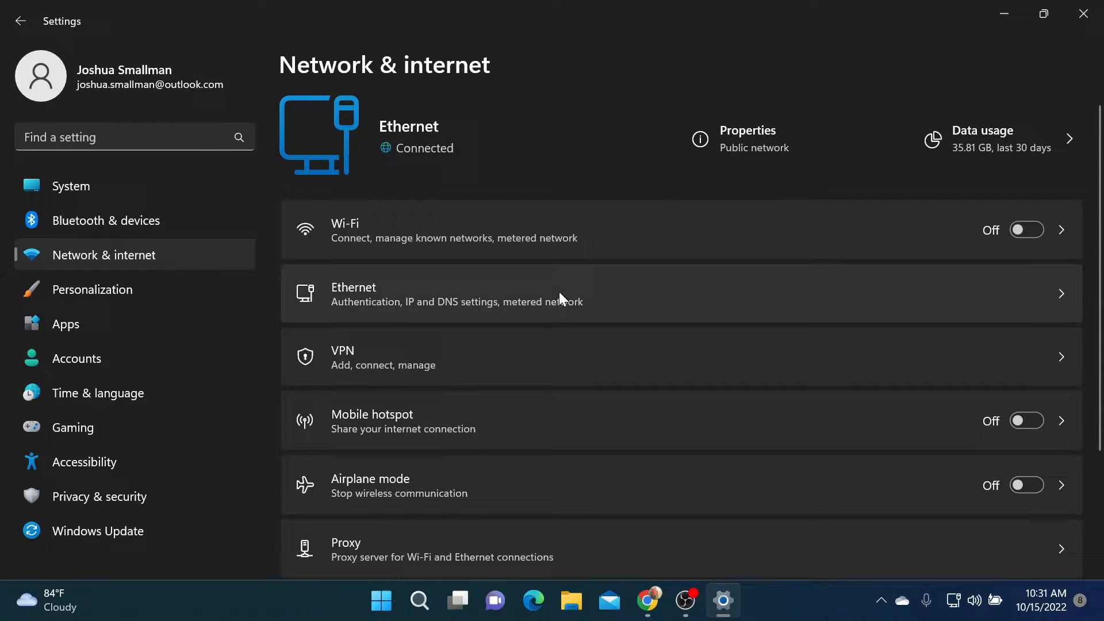
mouse_move(479, 296)
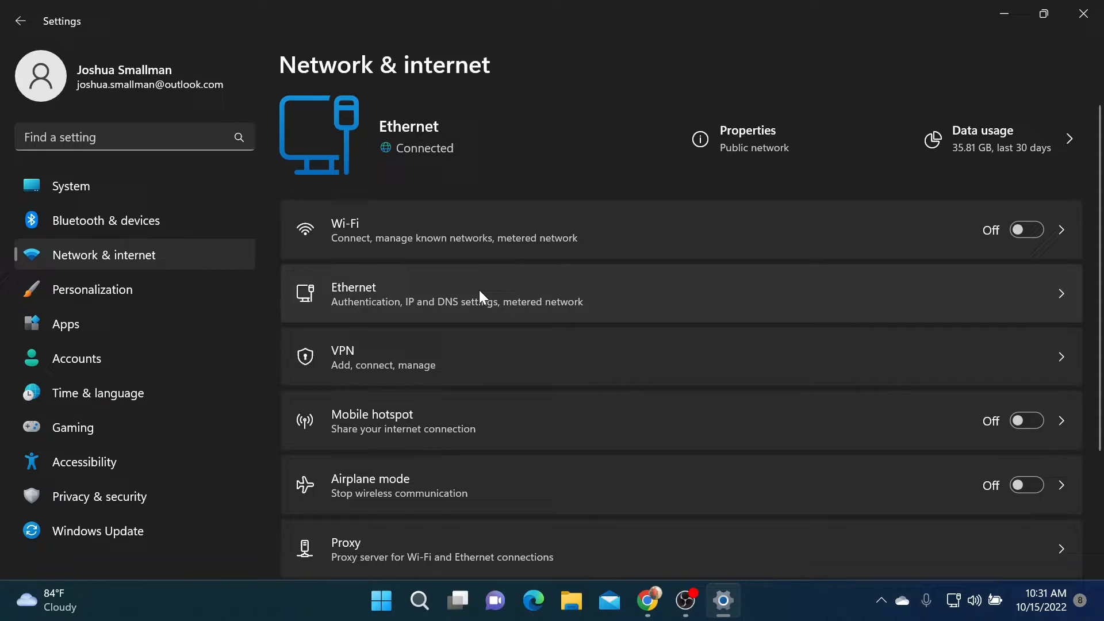
mouse_move(367, 303)
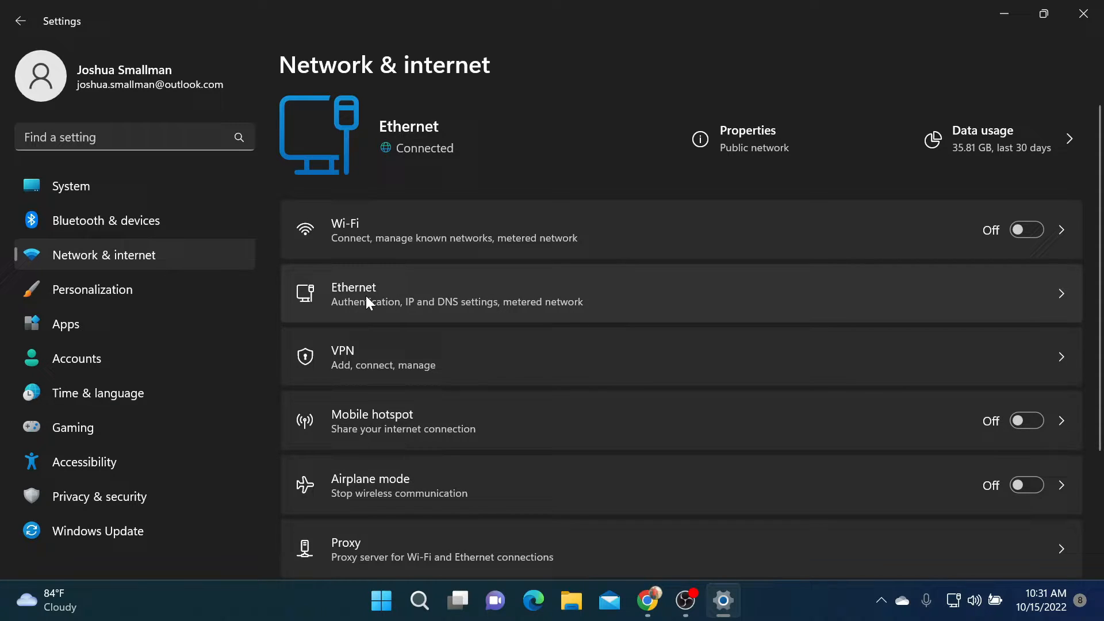
mouse_move(493, 286)
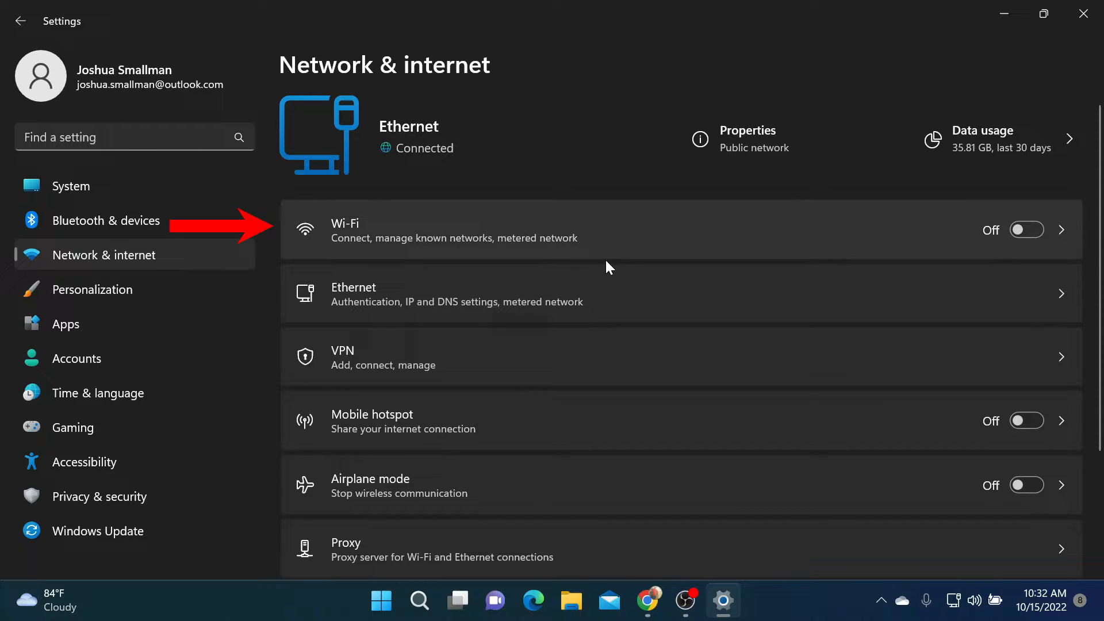
mouse_move(384, 304)
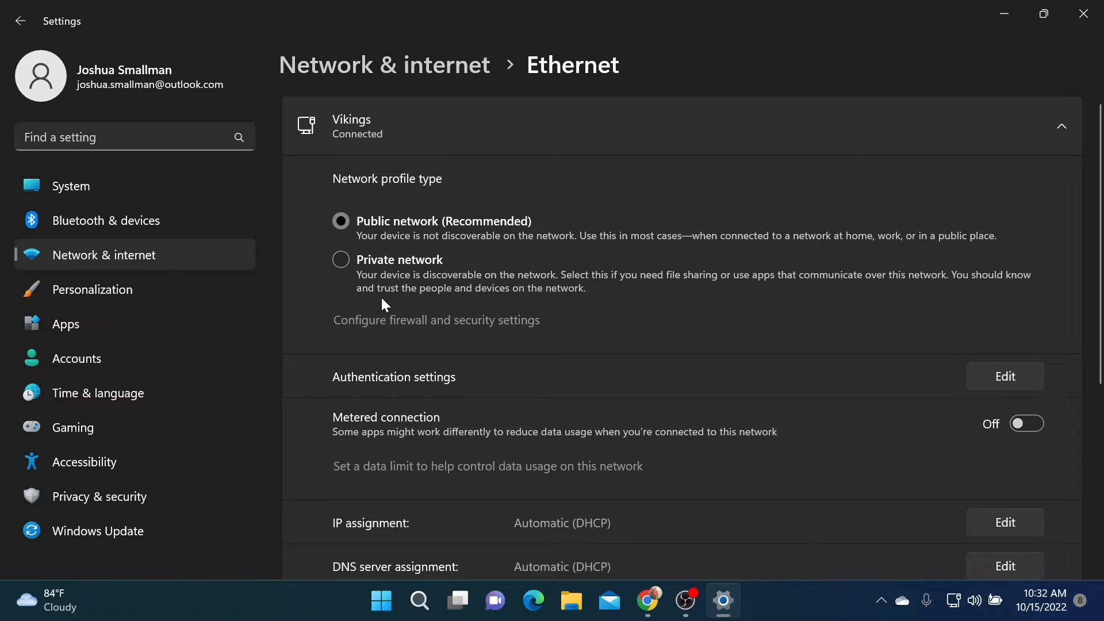
mouse_move(533, 313)
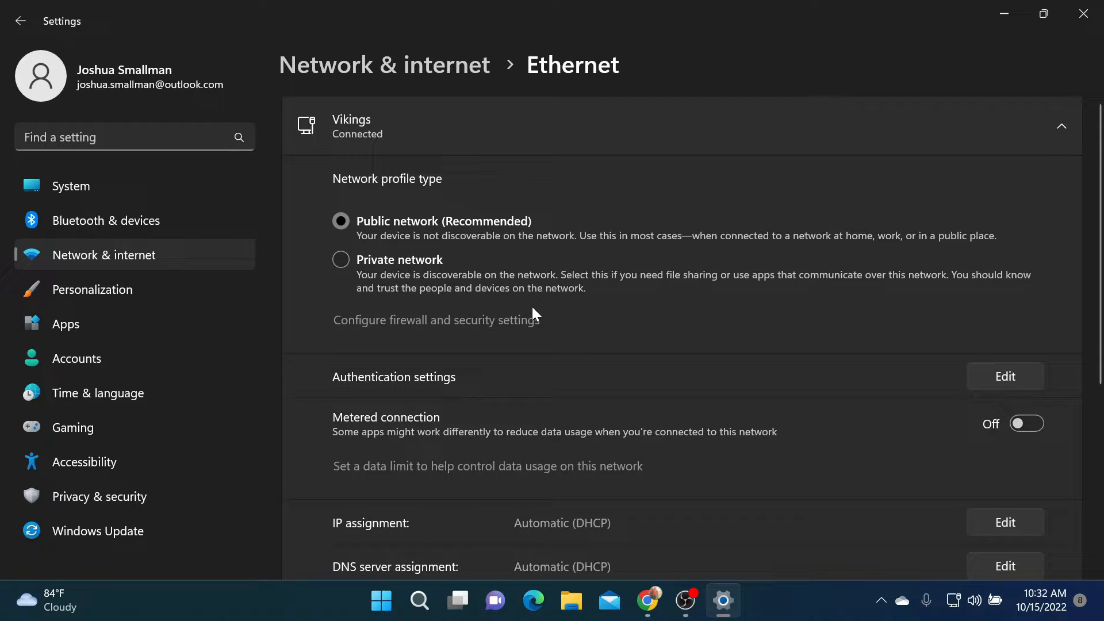
Step: Scroll the Ethernet page down to DNS server assignment showing Automatic (DHCP)
scroll("down", 3)
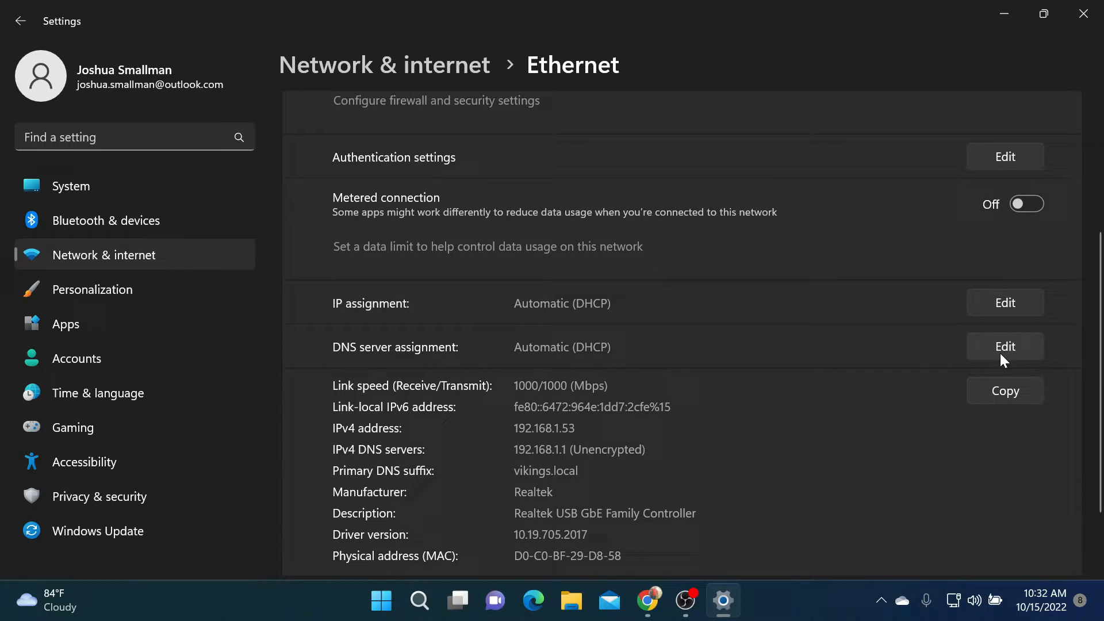
mouse_move(989, 358)
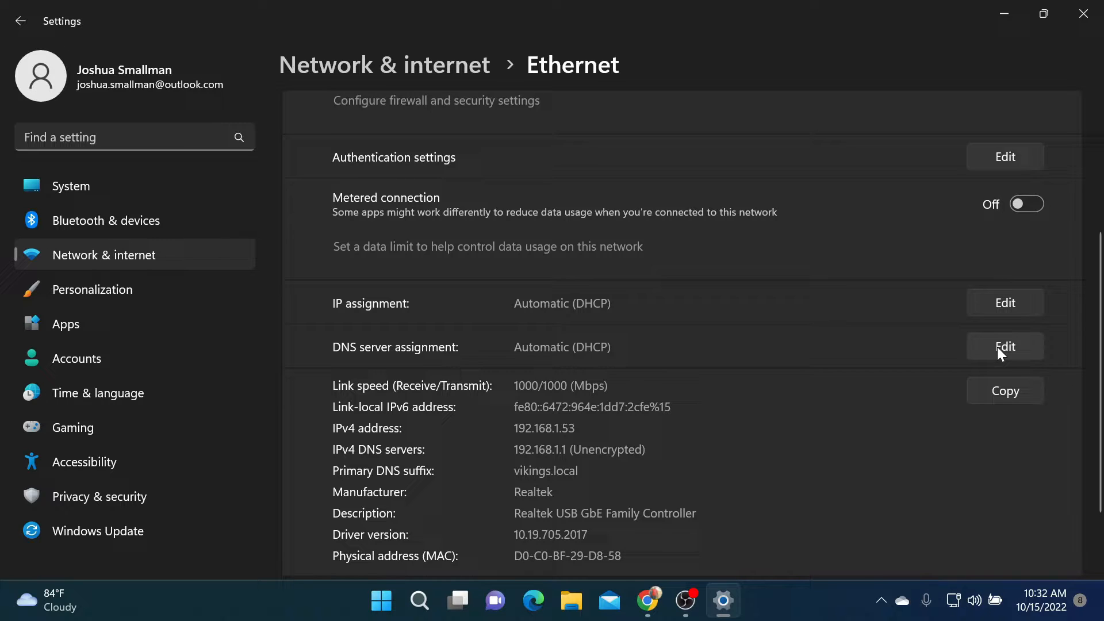
Step: Edit the Ethernet DNS server assignment, choose Manual, and switch IPv4 on
left_click(1004, 346)
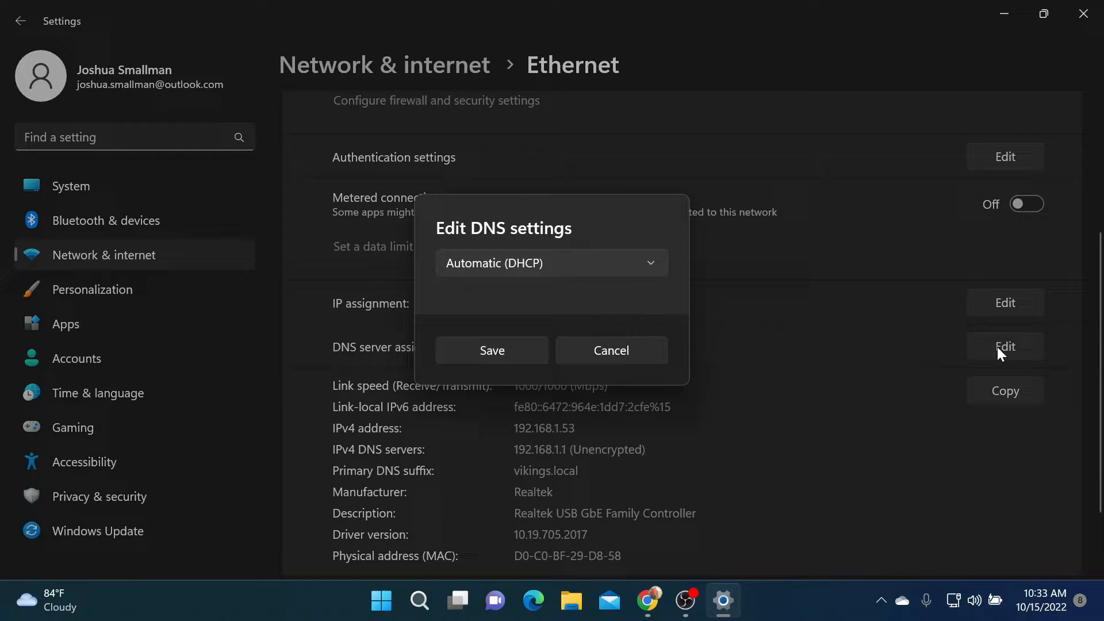
left_click(551, 263)
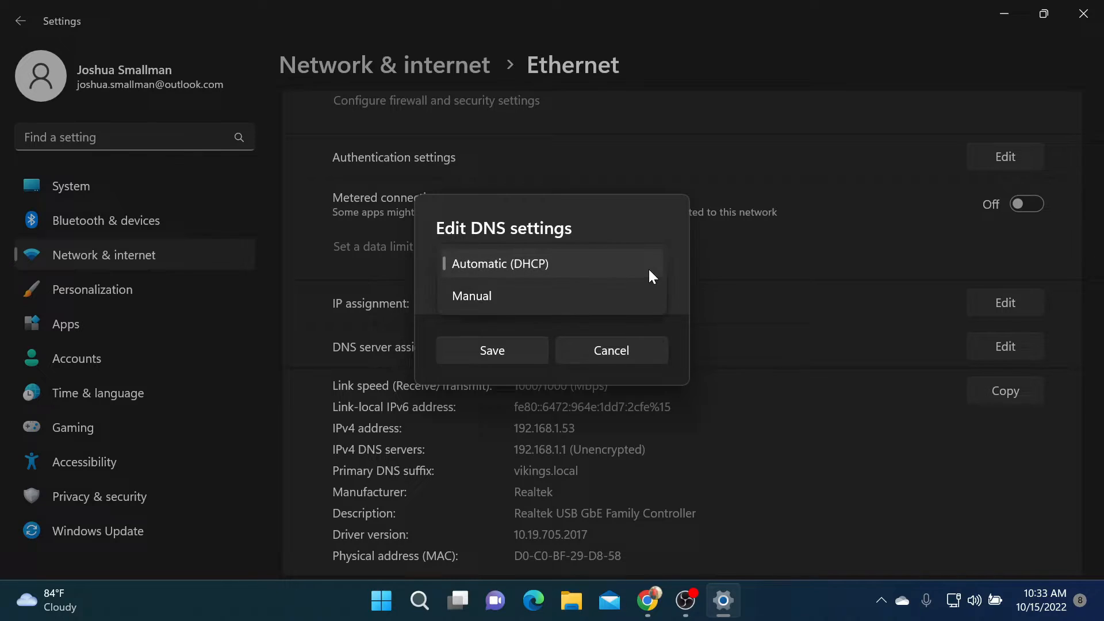
left_click(471, 296)
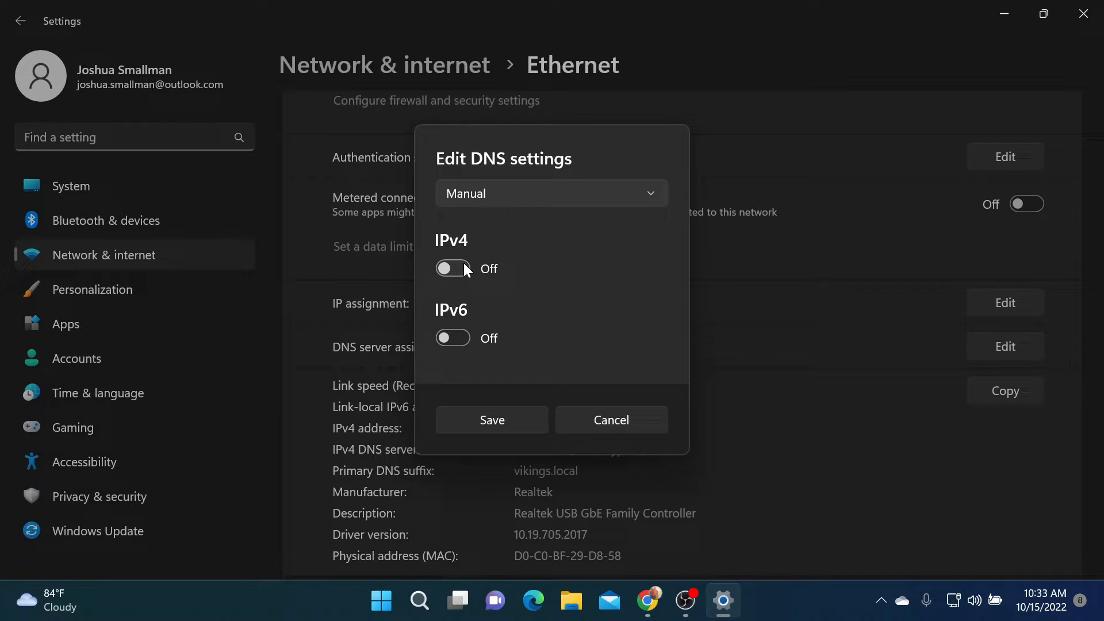
left_click(452, 270)
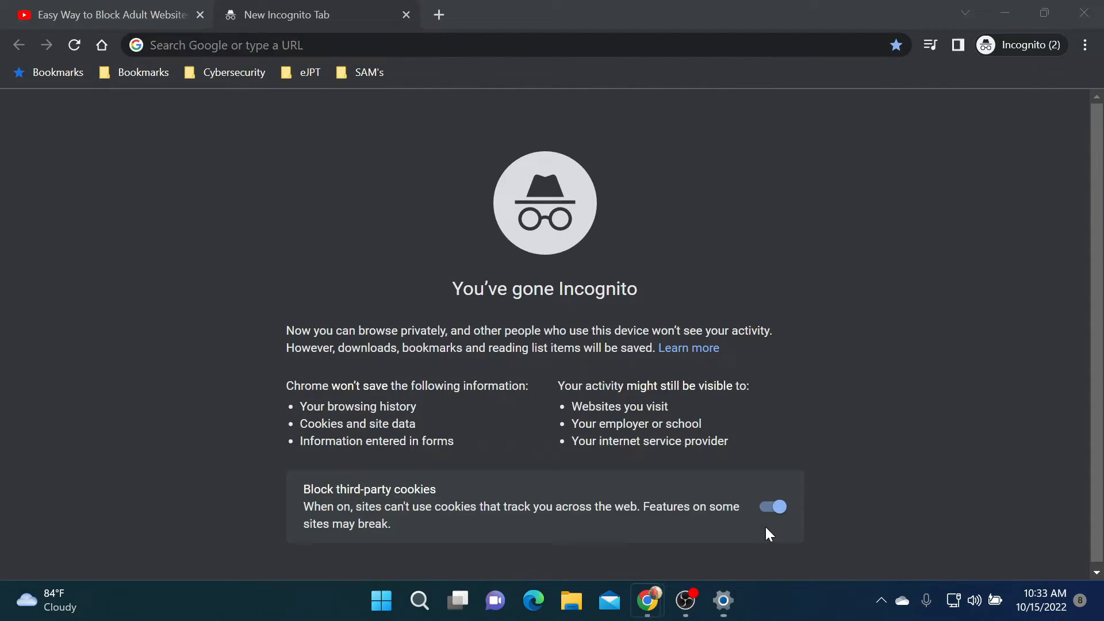
Step: Search Google for OpenDNS, open opendns.com, and scroll down to its Consumer section
left_click(493, 44)
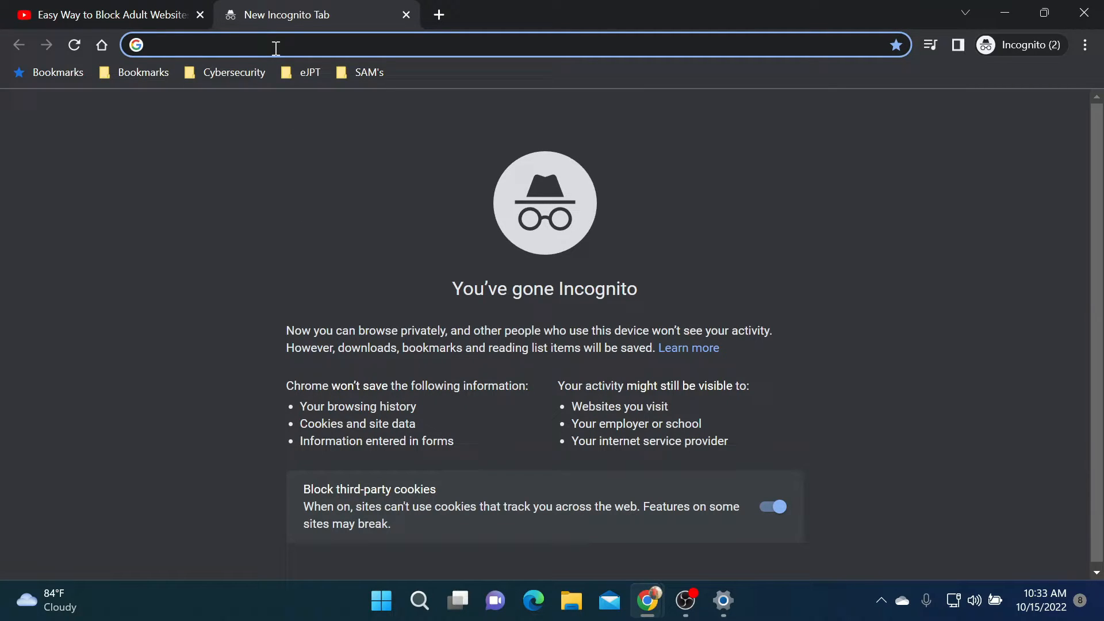
type("opendns")
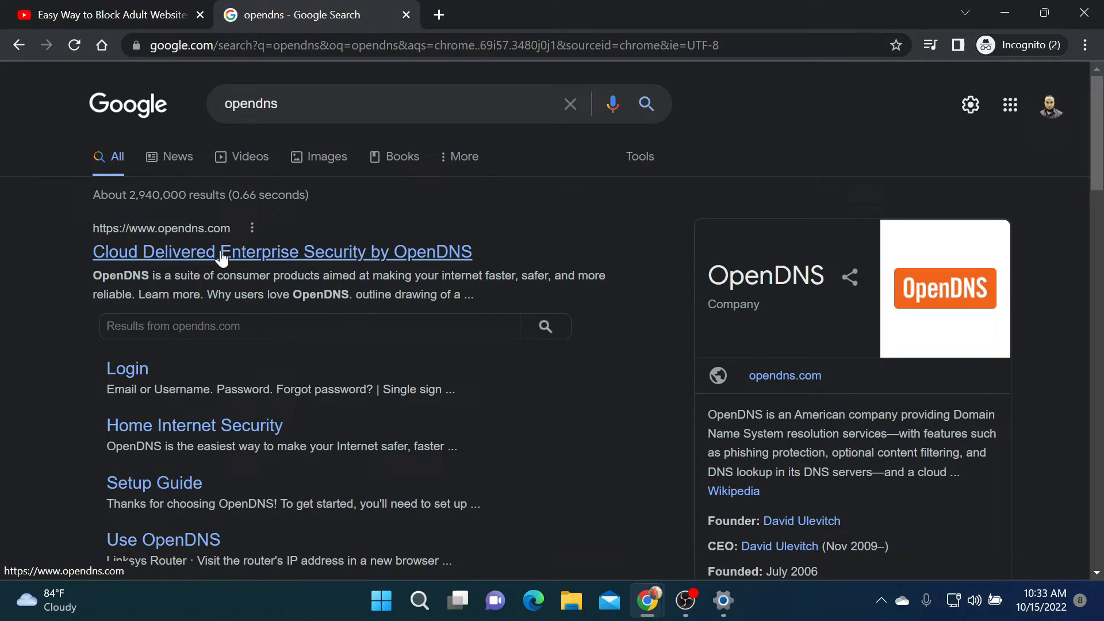
left_click(282, 251)
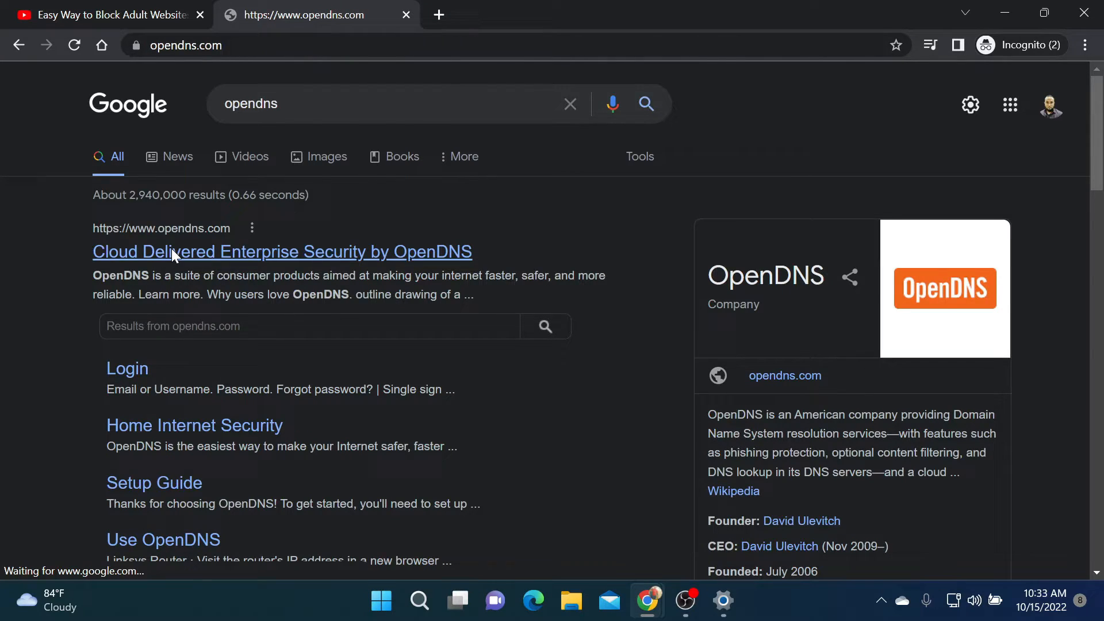
left_click(282, 252)
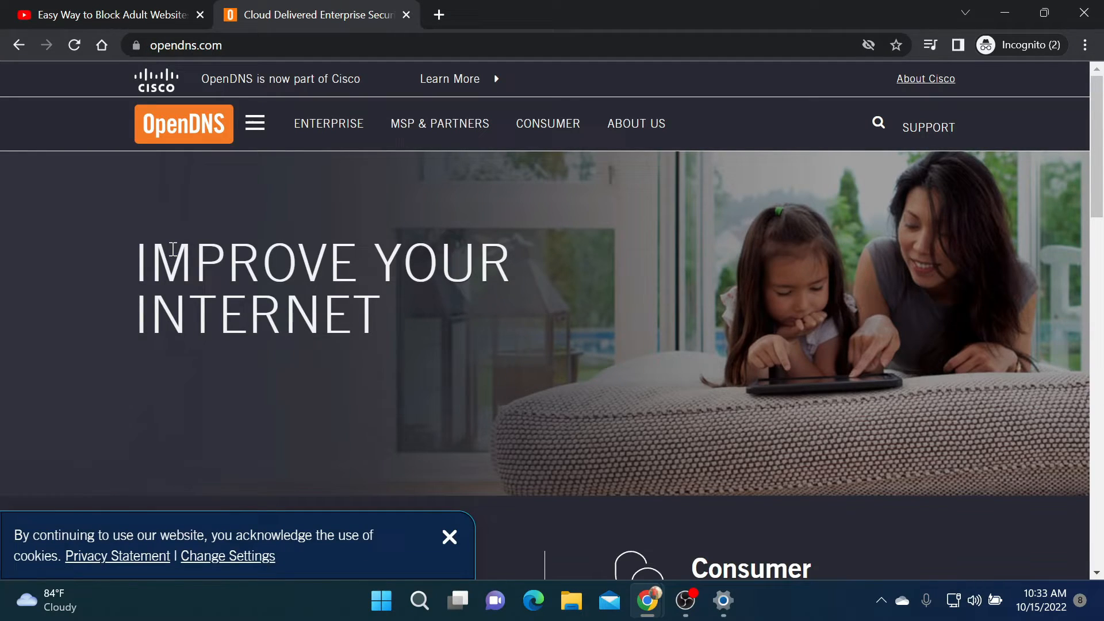
scroll("down", 3)
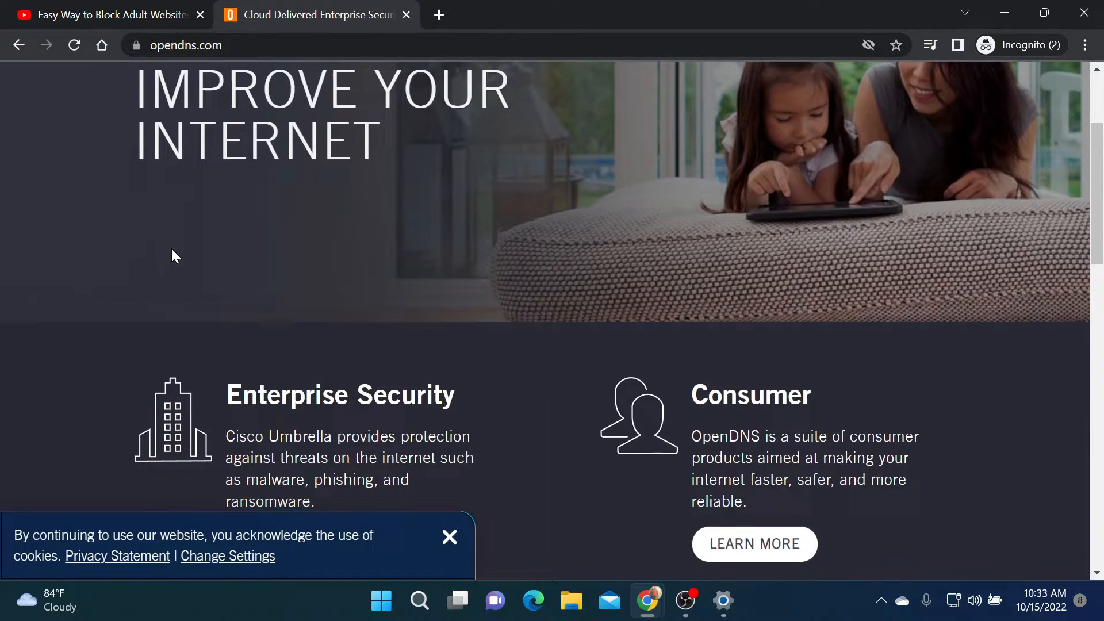
scroll("down", 3)
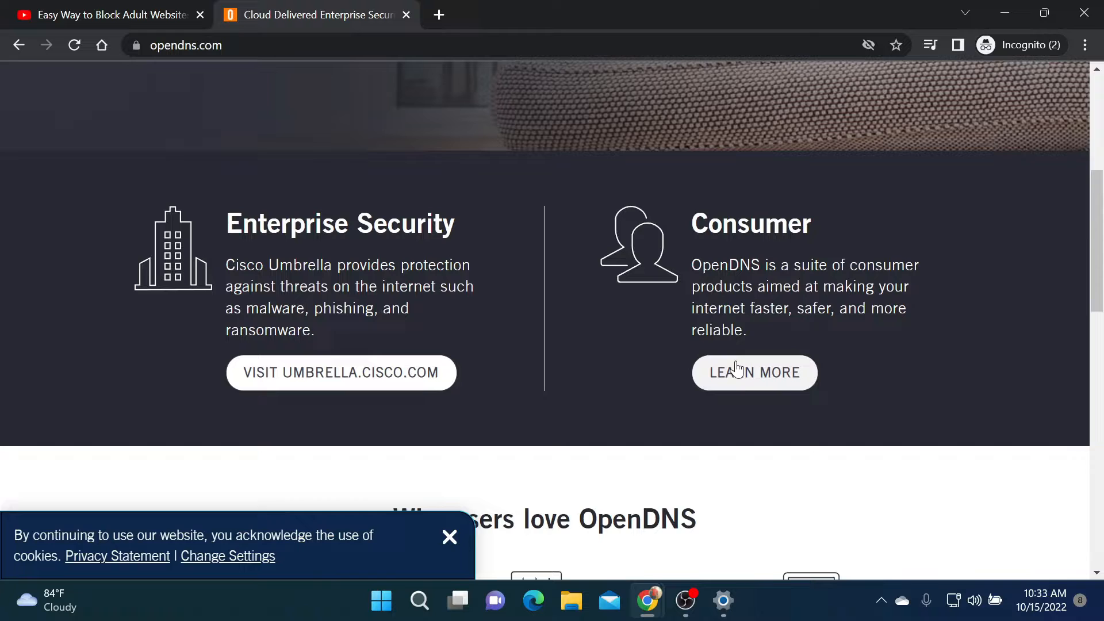
Step: Open Learn More under Consumer and scroll through the consumer DNS products
left_click(753, 373)
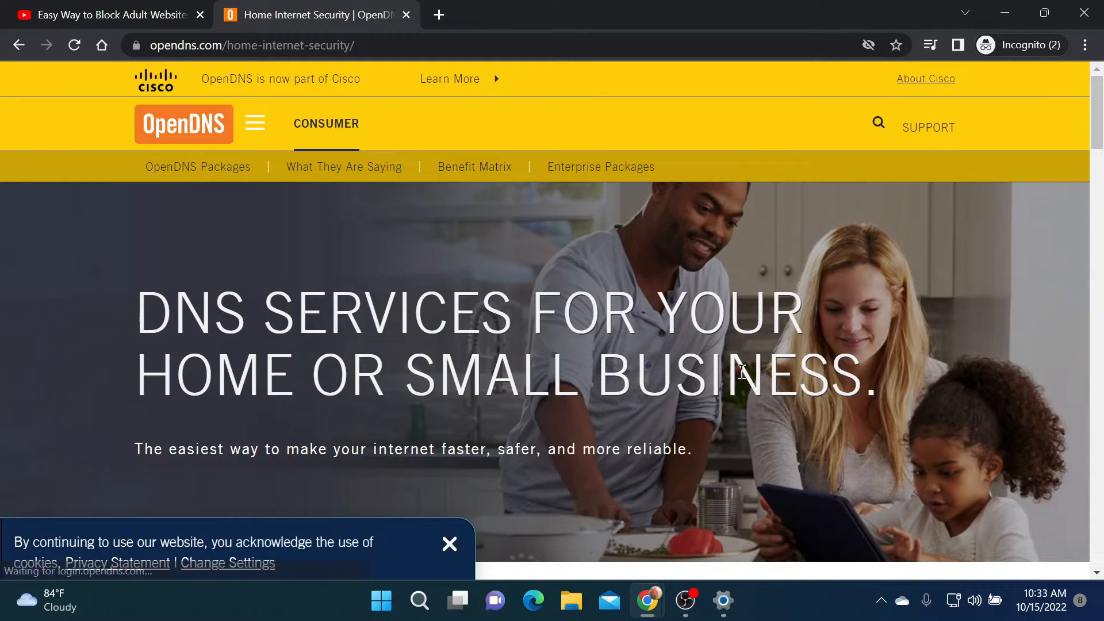
scroll("down", 3)
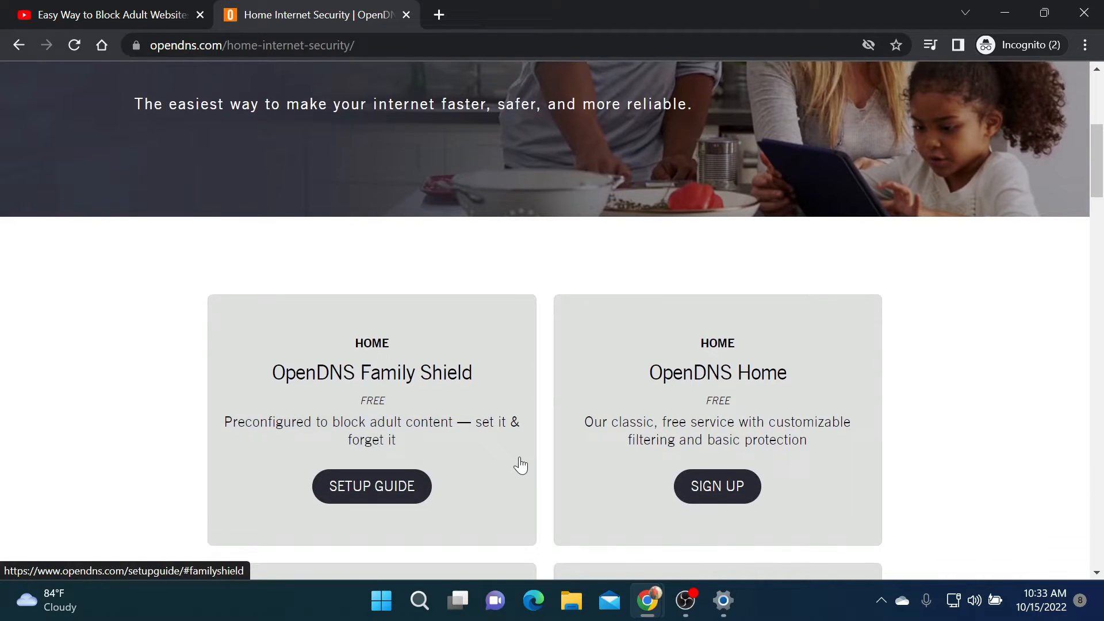
scroll("down", 3)
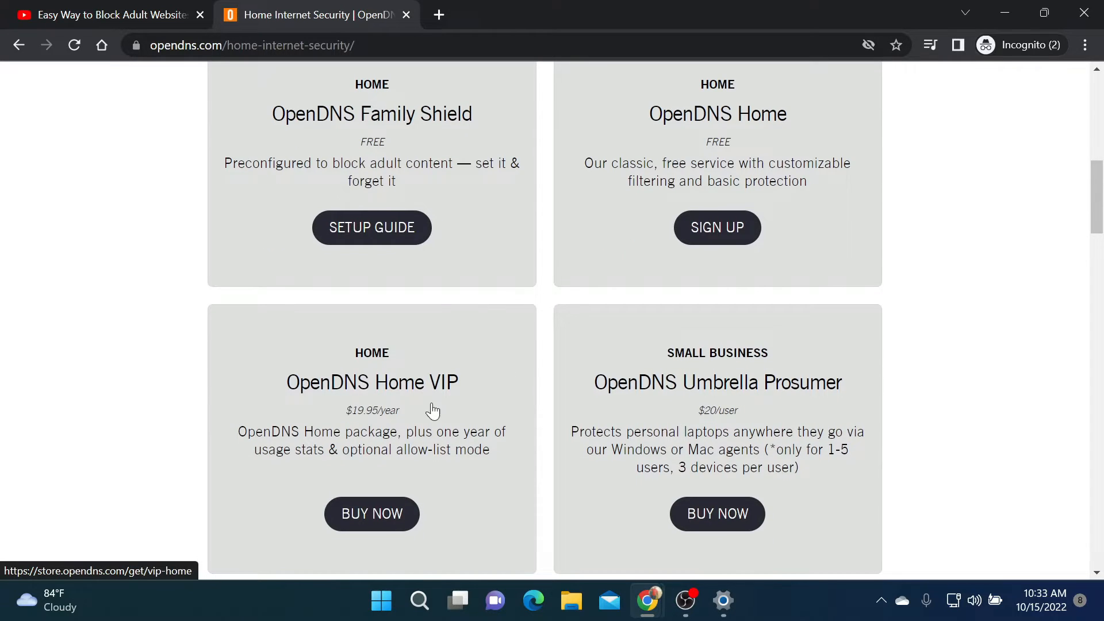
scroll("up", 3)
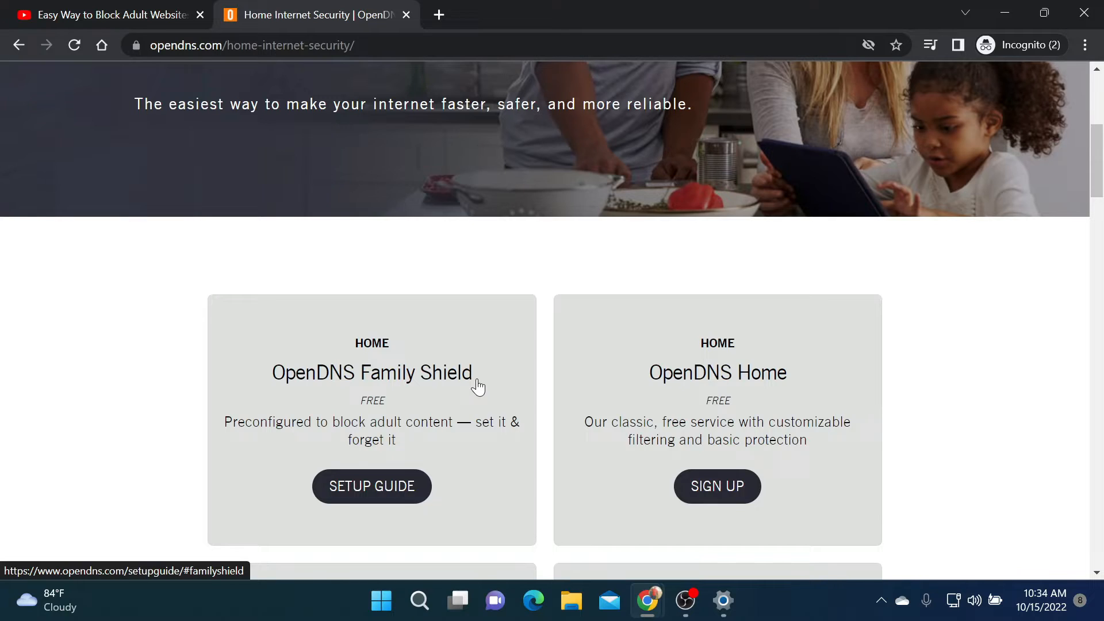
mouse_move(771, 386)
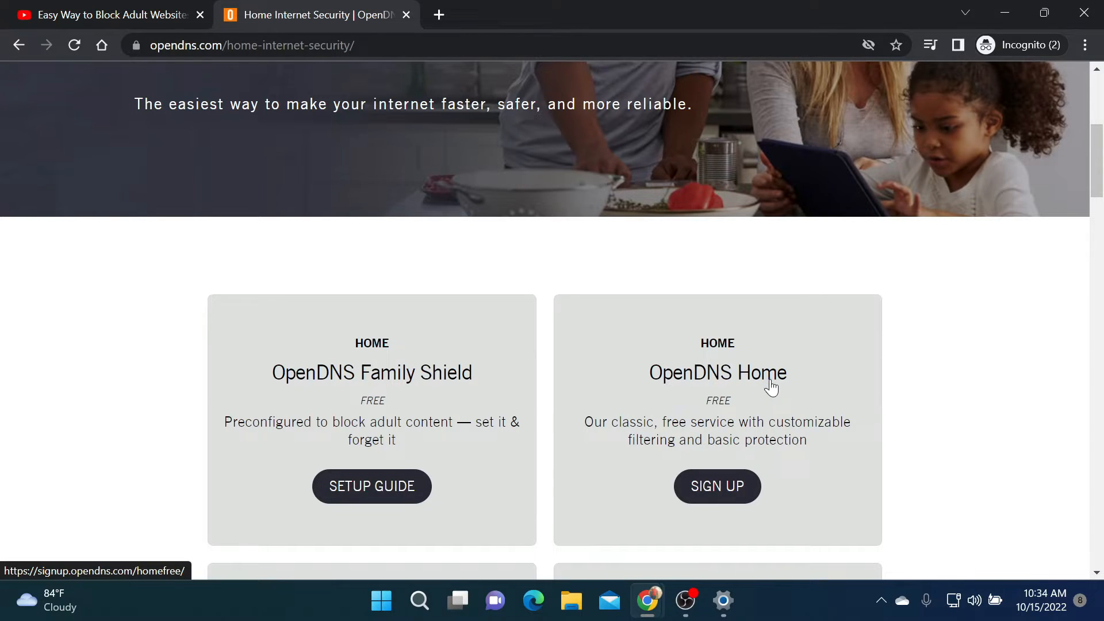
mouse_move(642, 395)
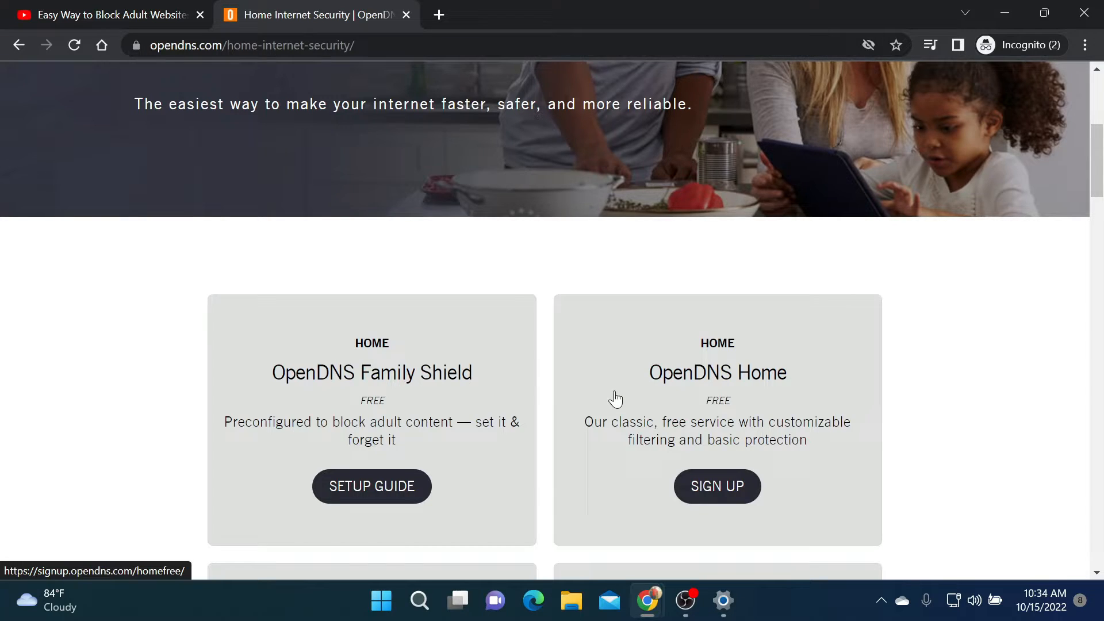
scroll("down", 3)
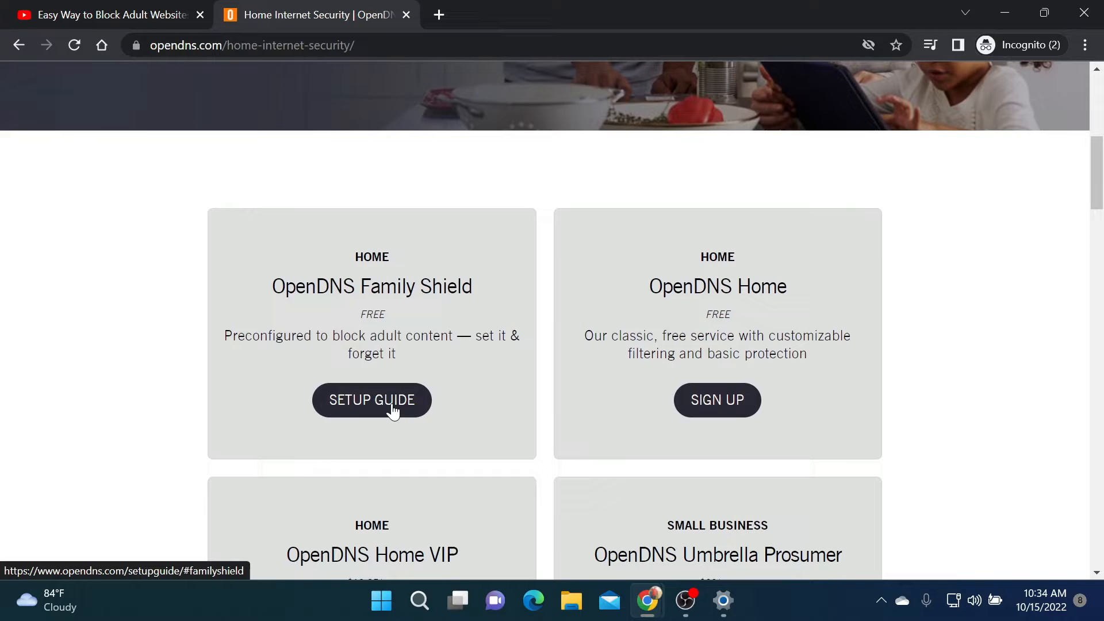
mouse_move(372, 401)
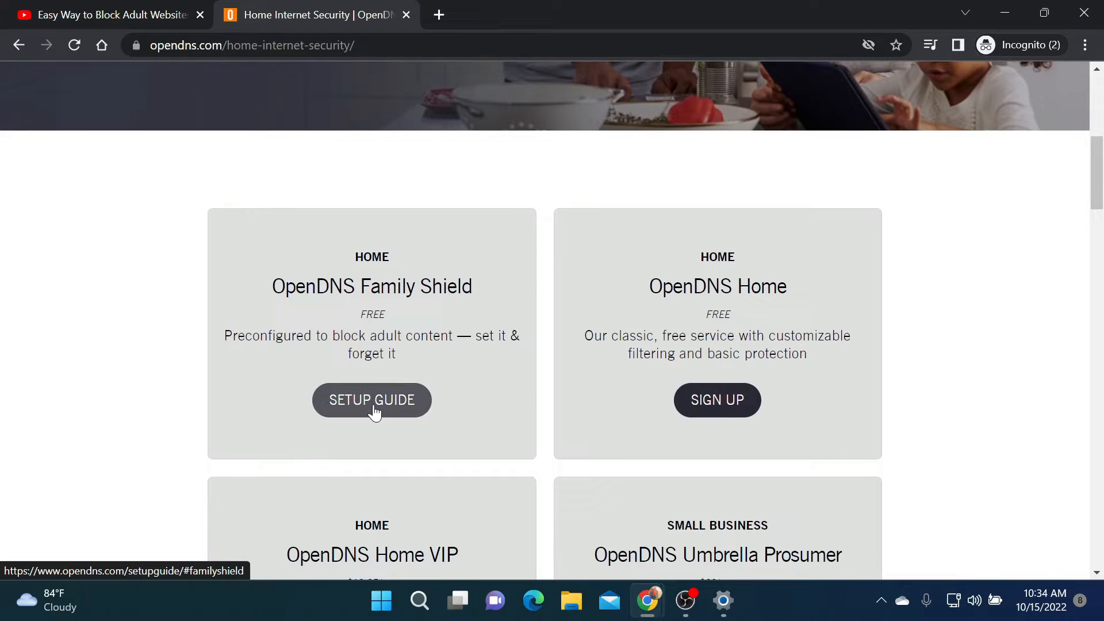
Step: Open the FamilyShield setup guide and scroll through its device categories and nameservers
left_click(372, 400)
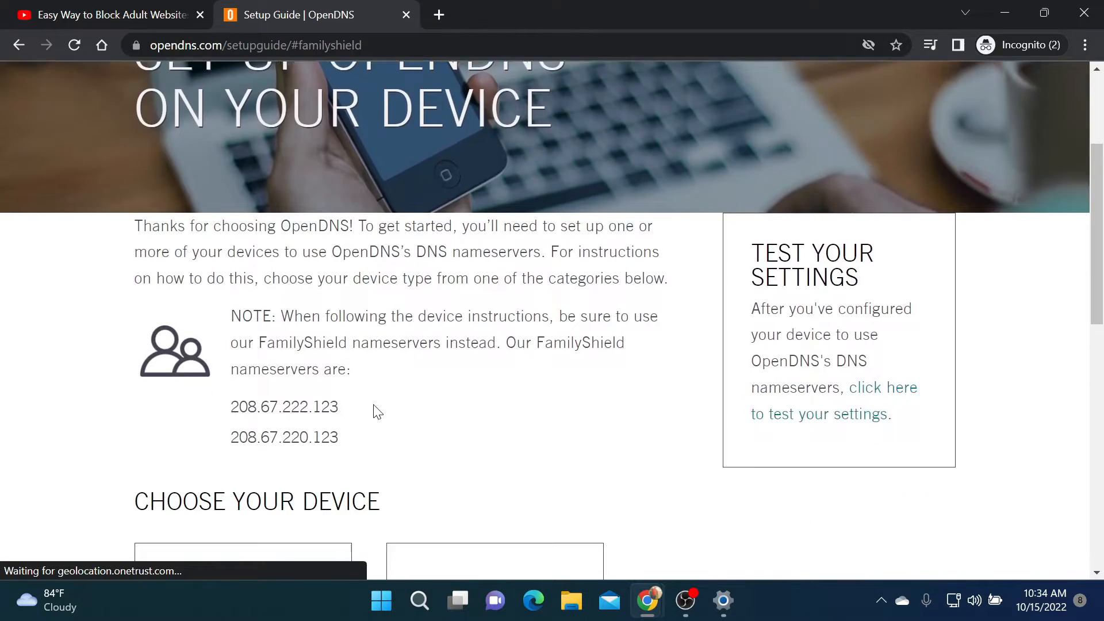
scroll("down", 3)
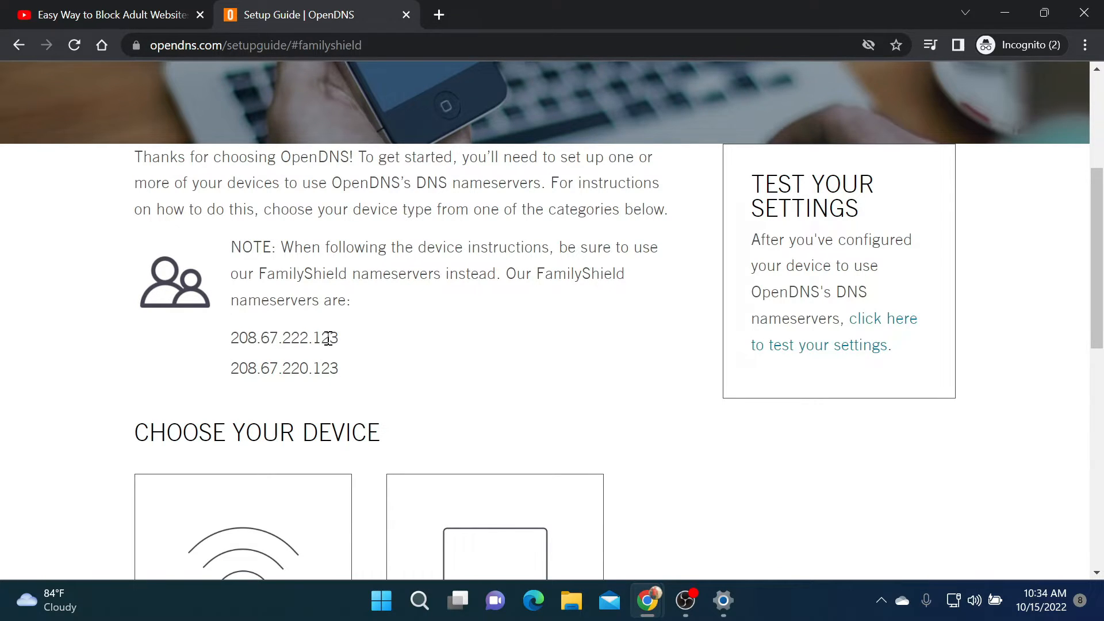
mouse_move(359, 380)
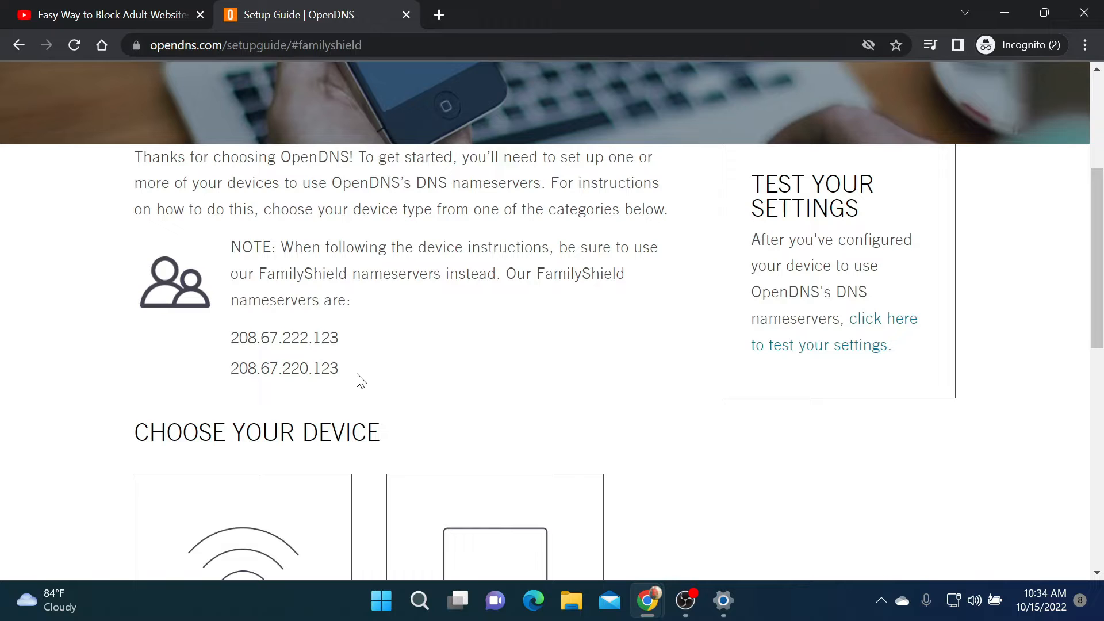
scroll("down", 3)
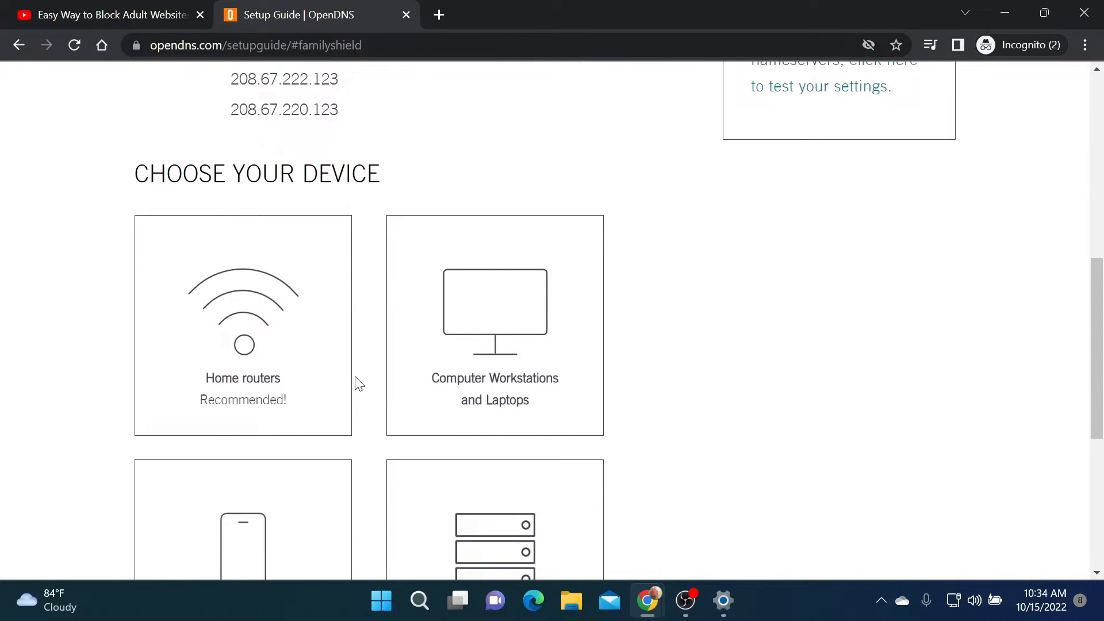
scroll("down", 3)
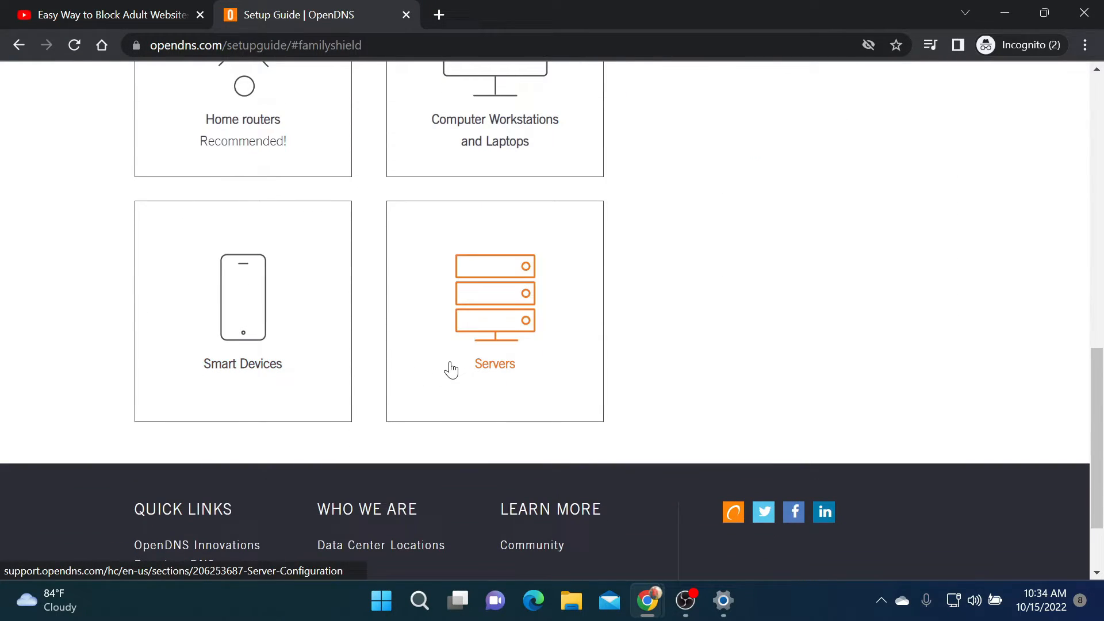
scroll("up", 3)
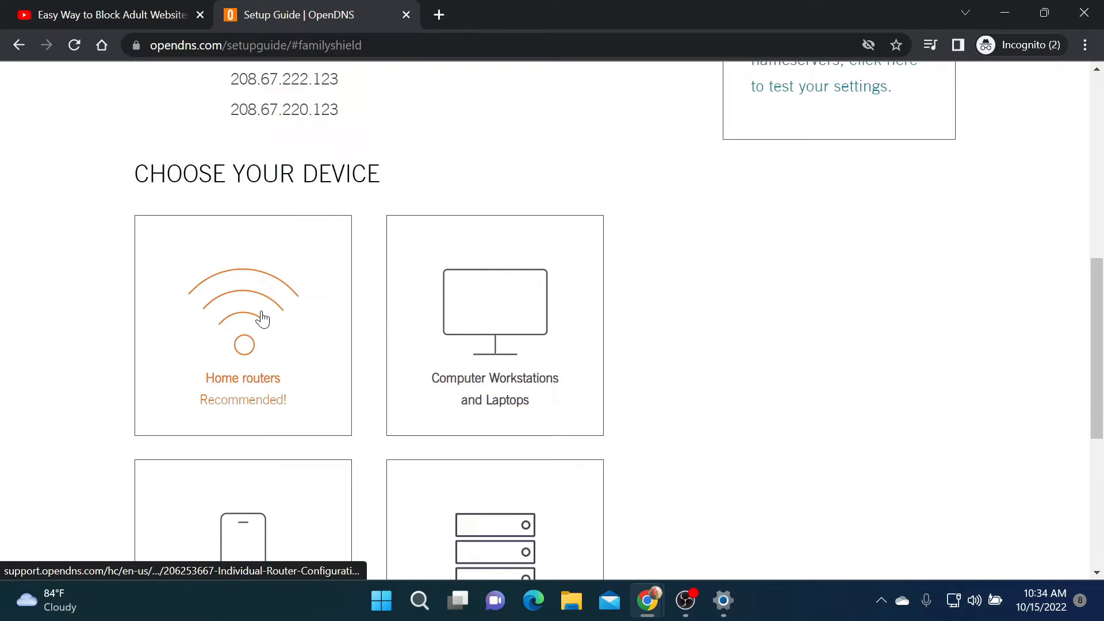
mouse_move(350, 369)
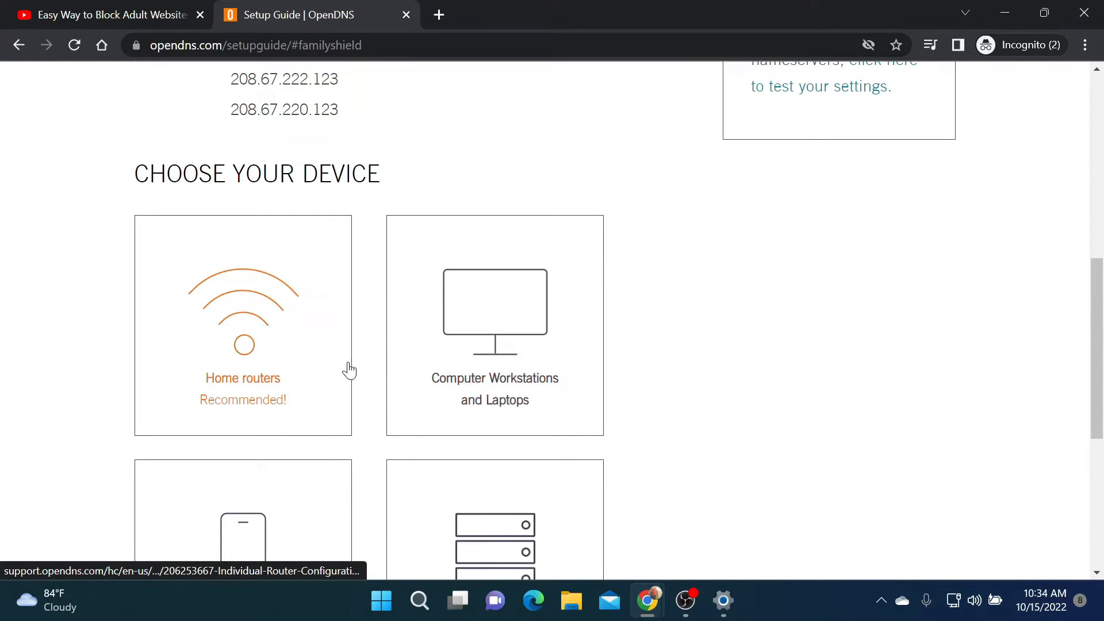
scroll("down", 3)
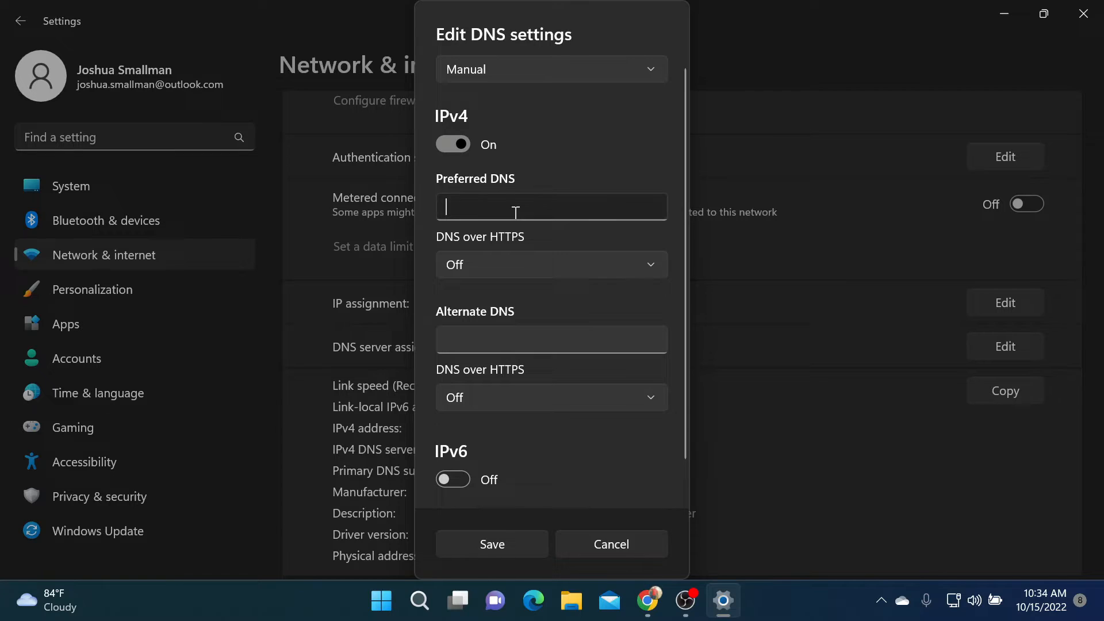
Step: Set Preferred DNS 208.67.222.123 and Alternate DNS 208.67.220.123, then save
type("208.67.222.123")
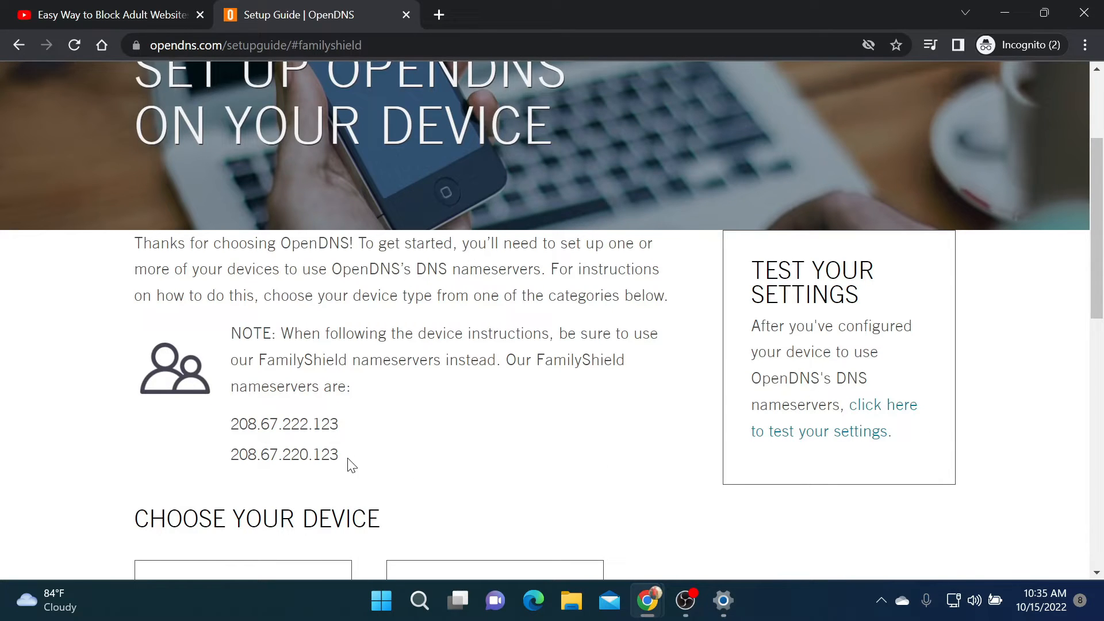
double_click(284, 454)
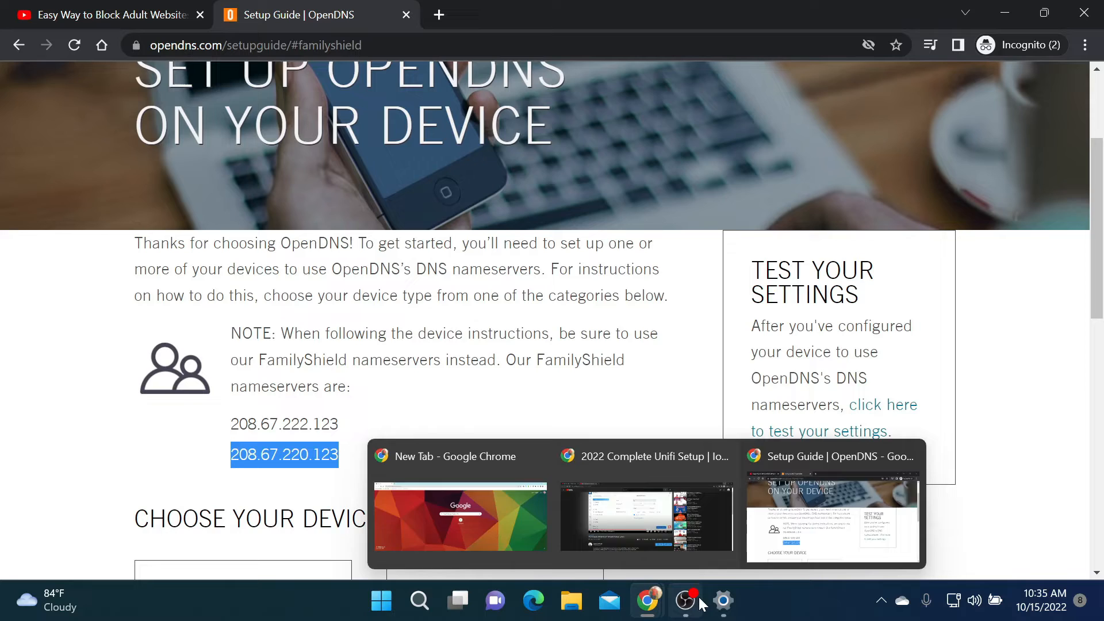
left_click(722, 600)
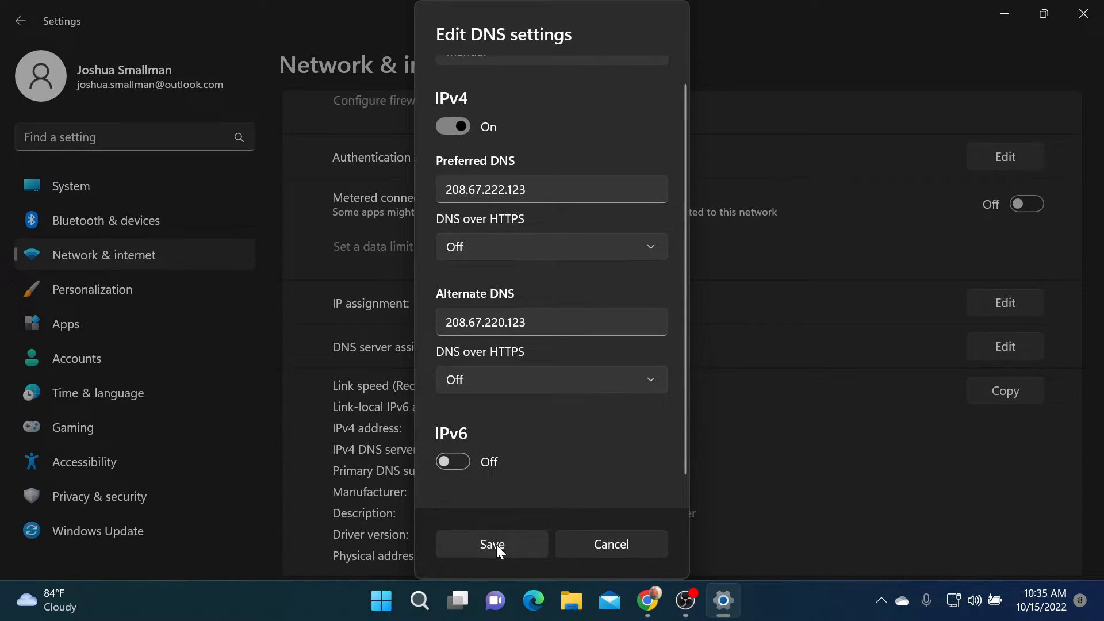
left_click(492, 544)
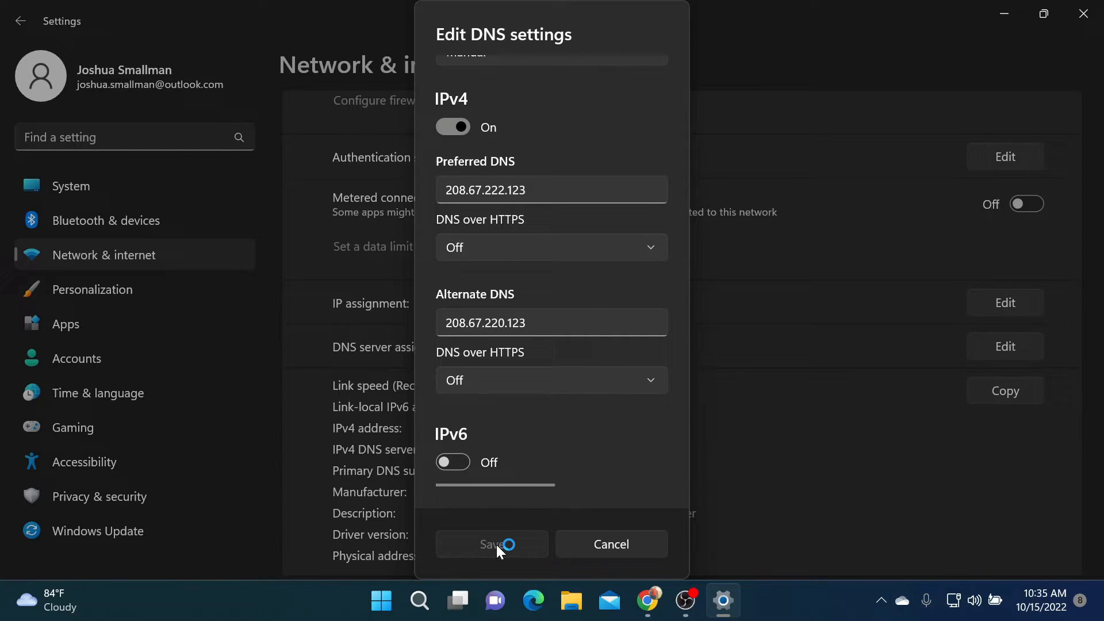
left_click(492, 544)
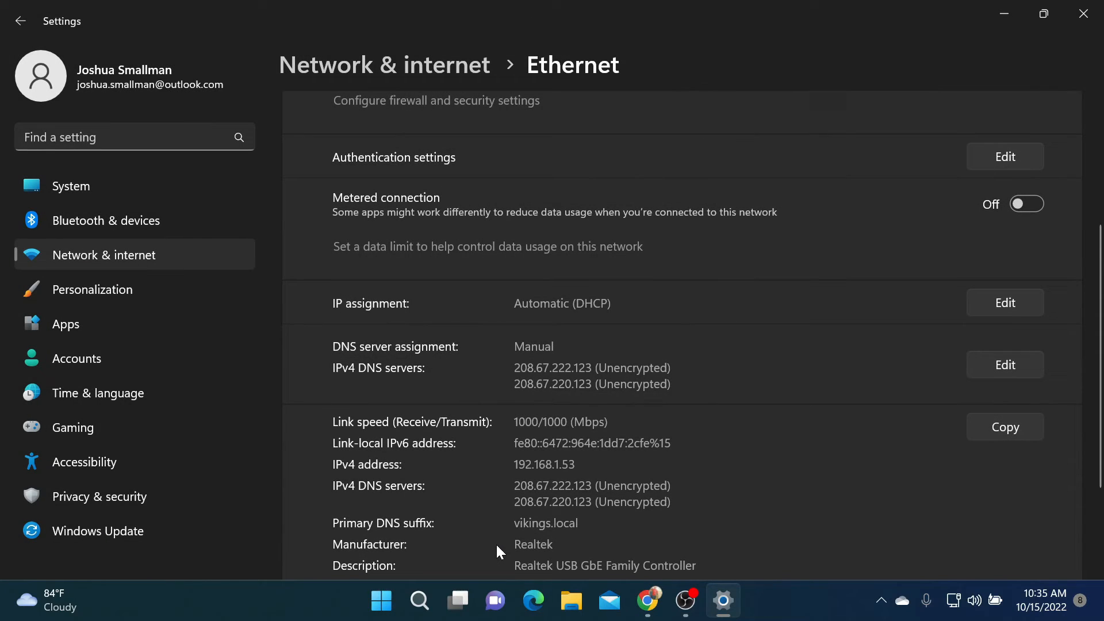
mouse_move(471, 421)
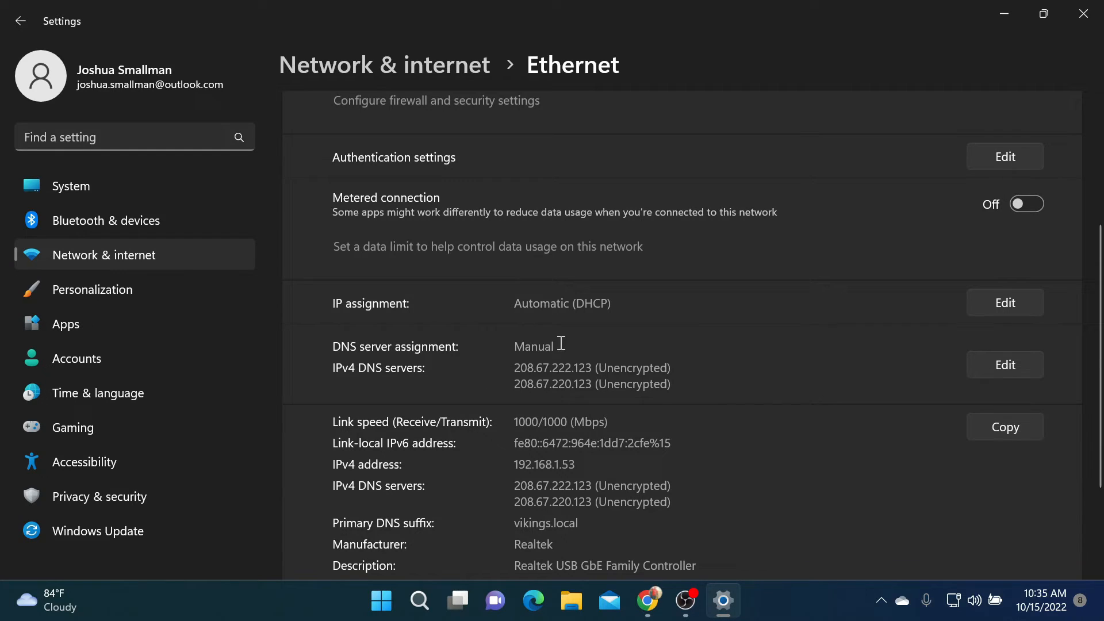
mouse_move(483, 357)
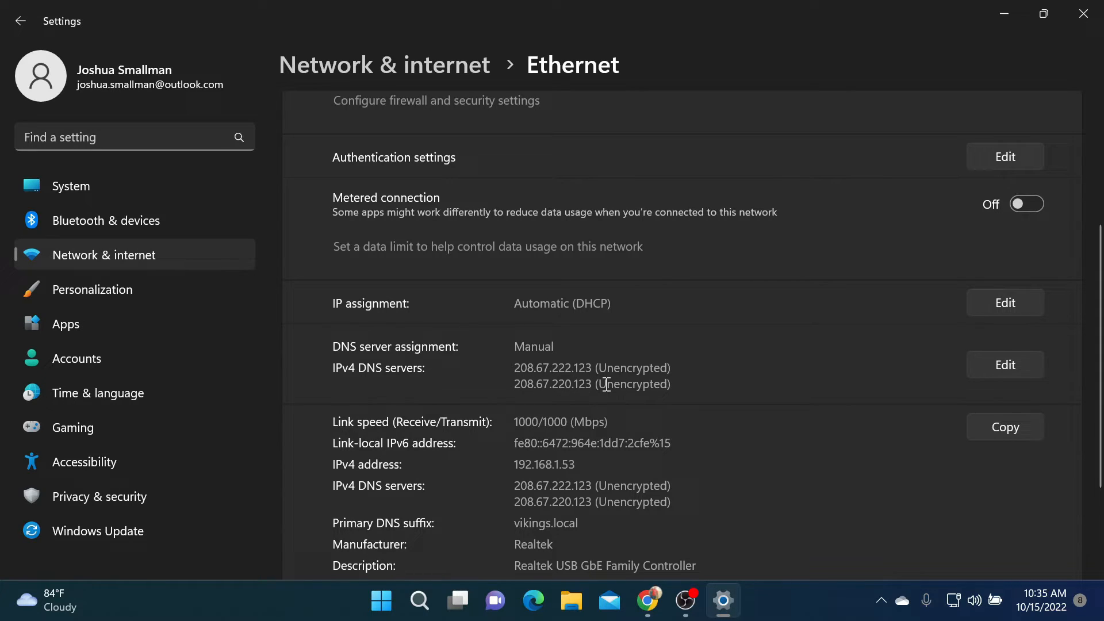
mouse_move(975, 35)
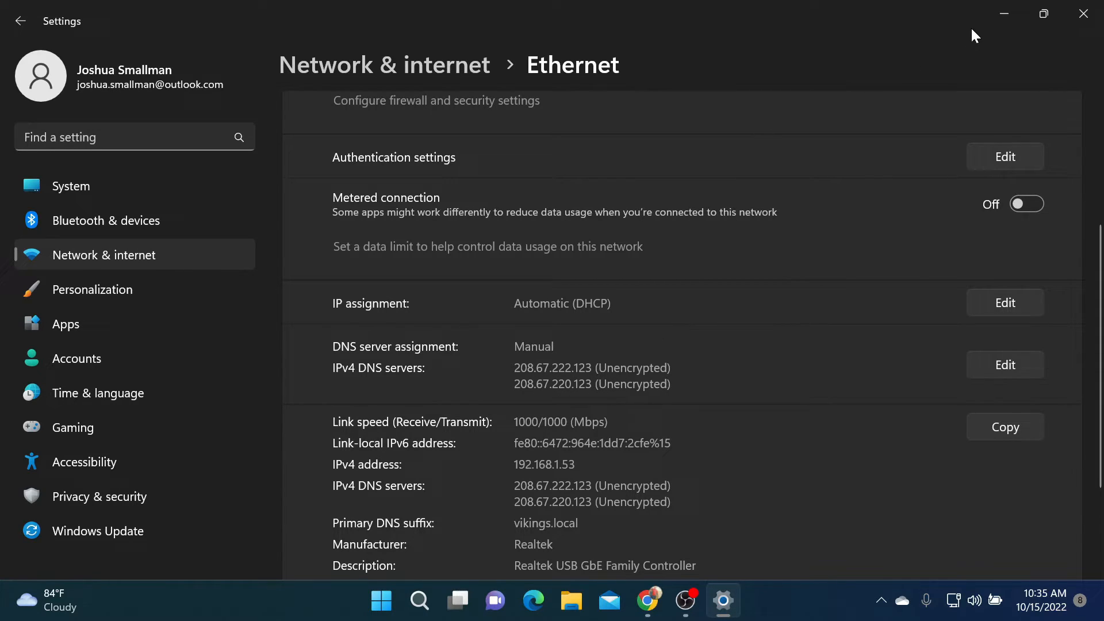
mouse_move(1004, 13)
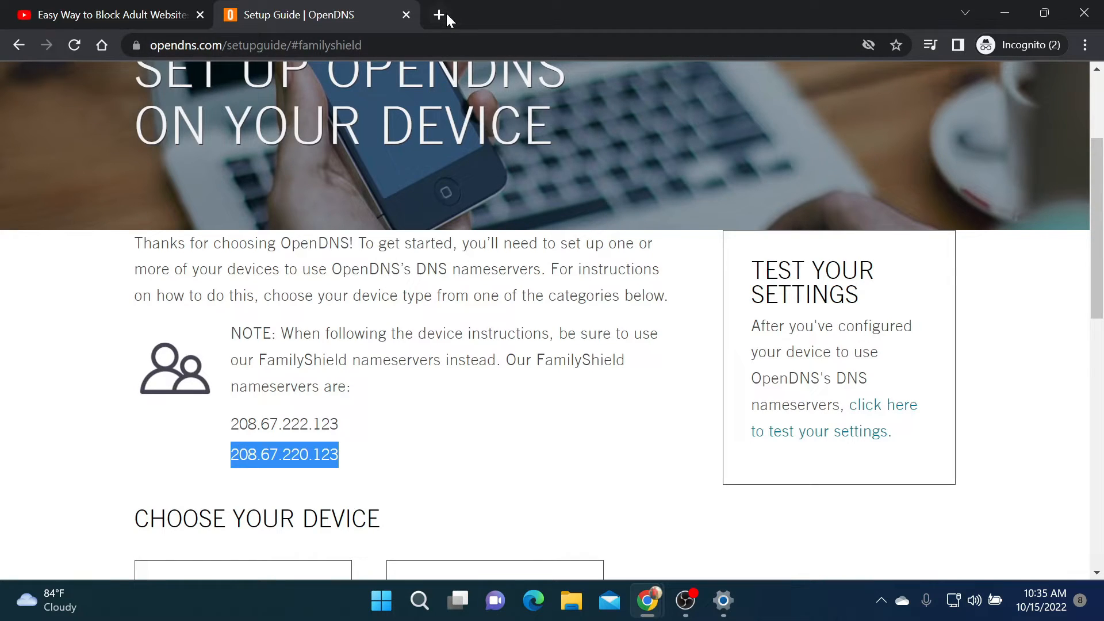
Step: Search 'porn' in a new tab and confirm the Pornhub result fails with a privacy error
left_click(438, 14)
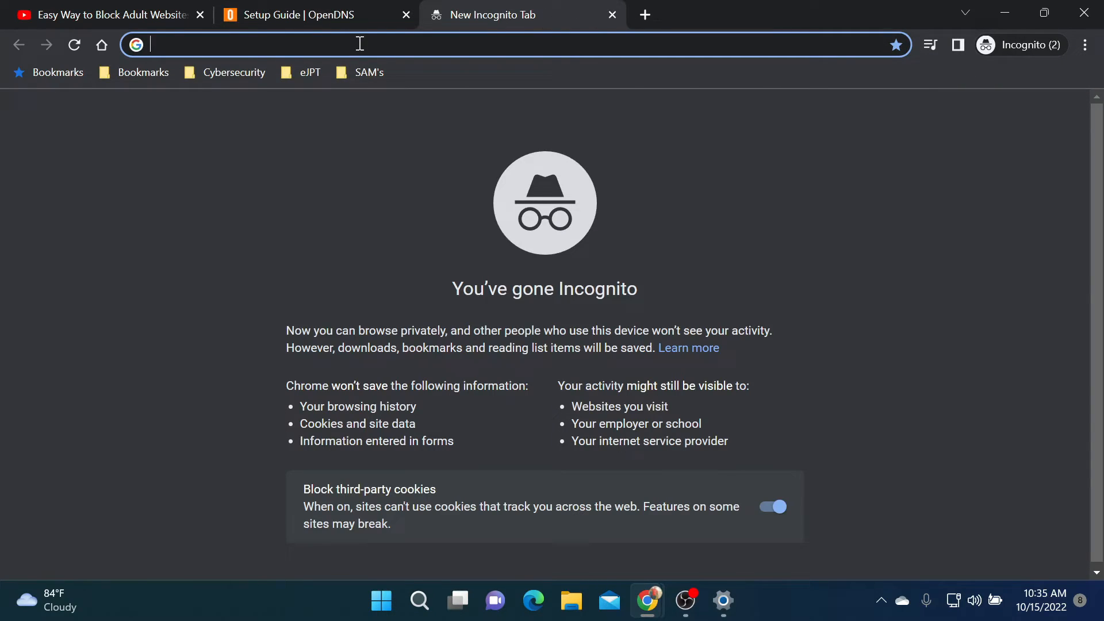
type("pornhub.com")
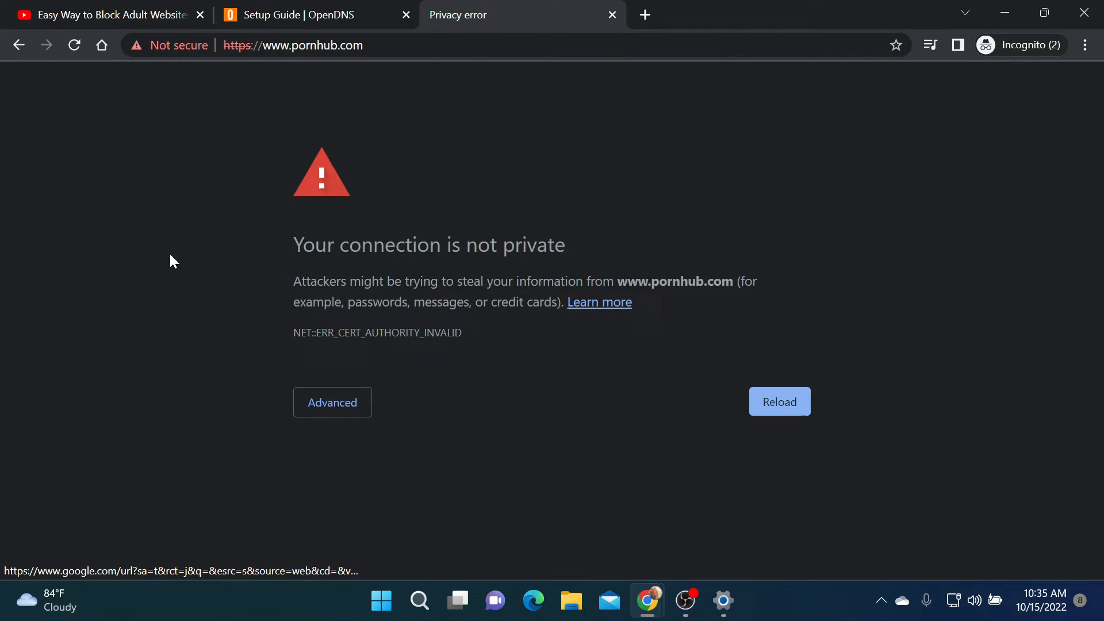
mouse_move(576, 221)
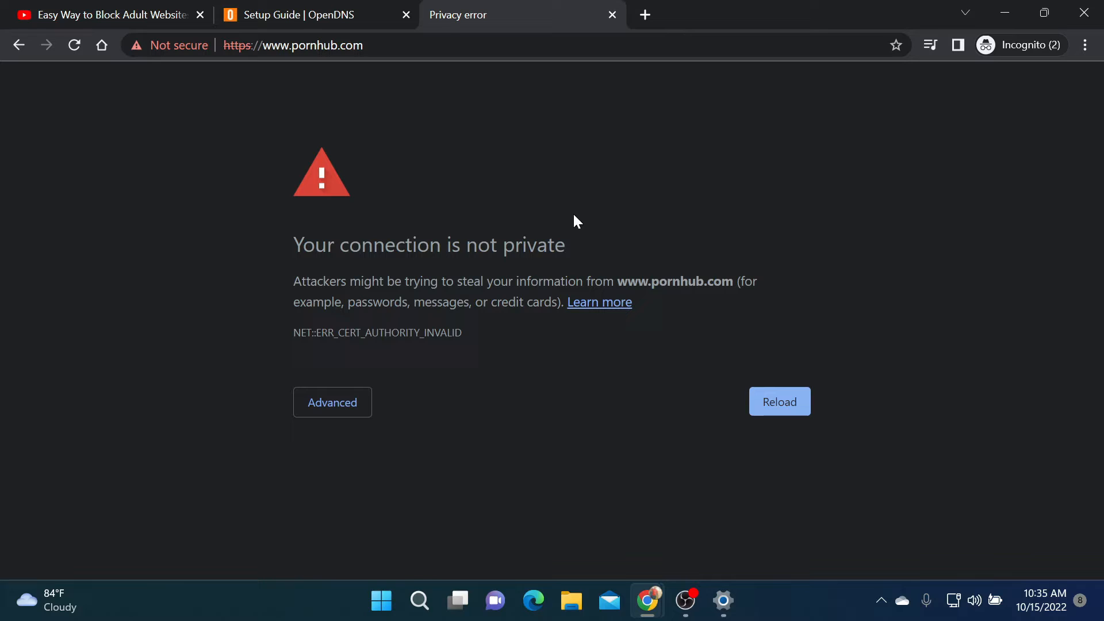
mouse_move(706, 303)
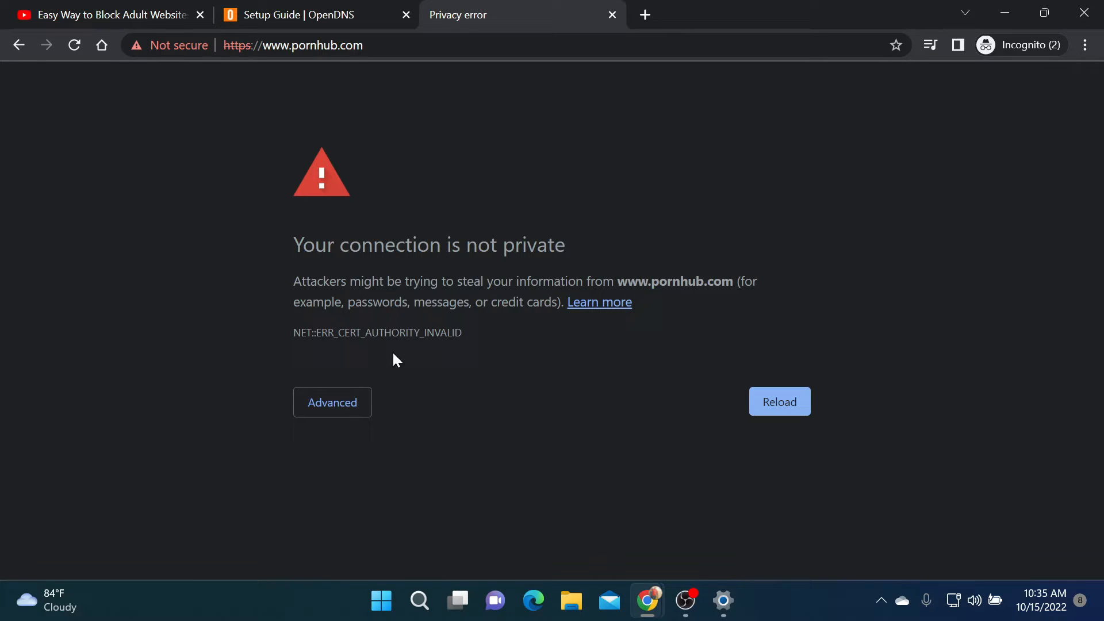
left_click(332, 402)
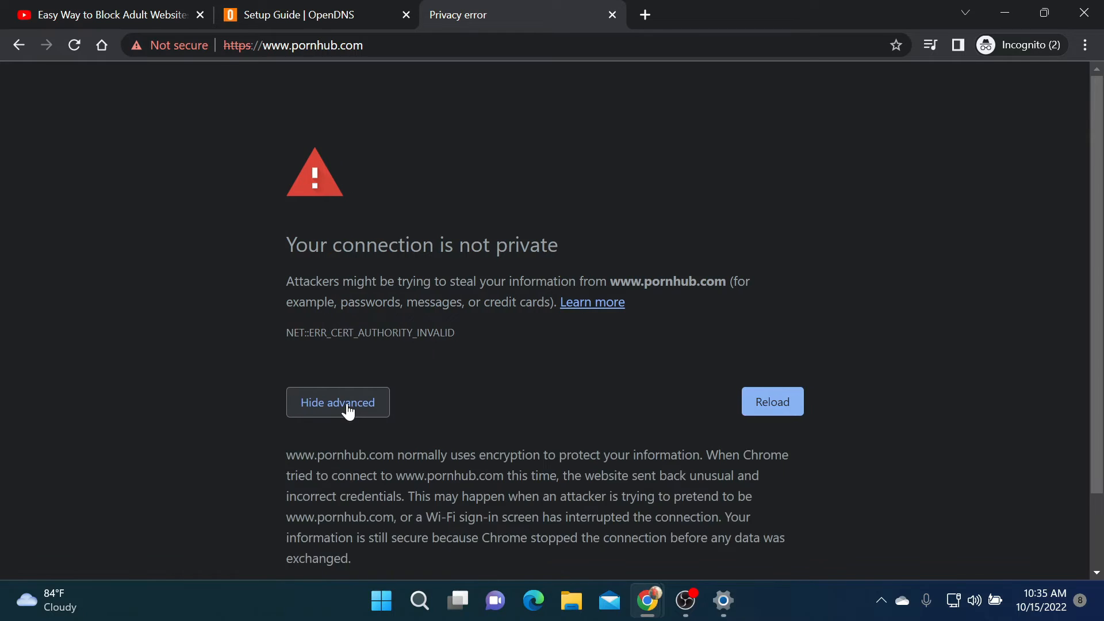
scroll("down", 3)
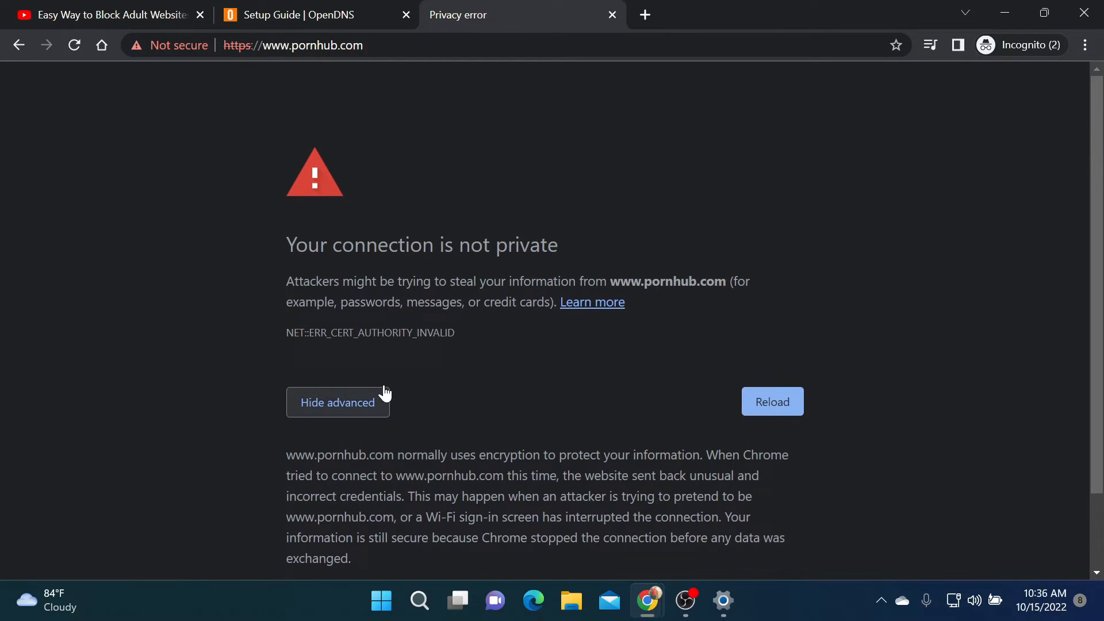
scroll("down", 3)
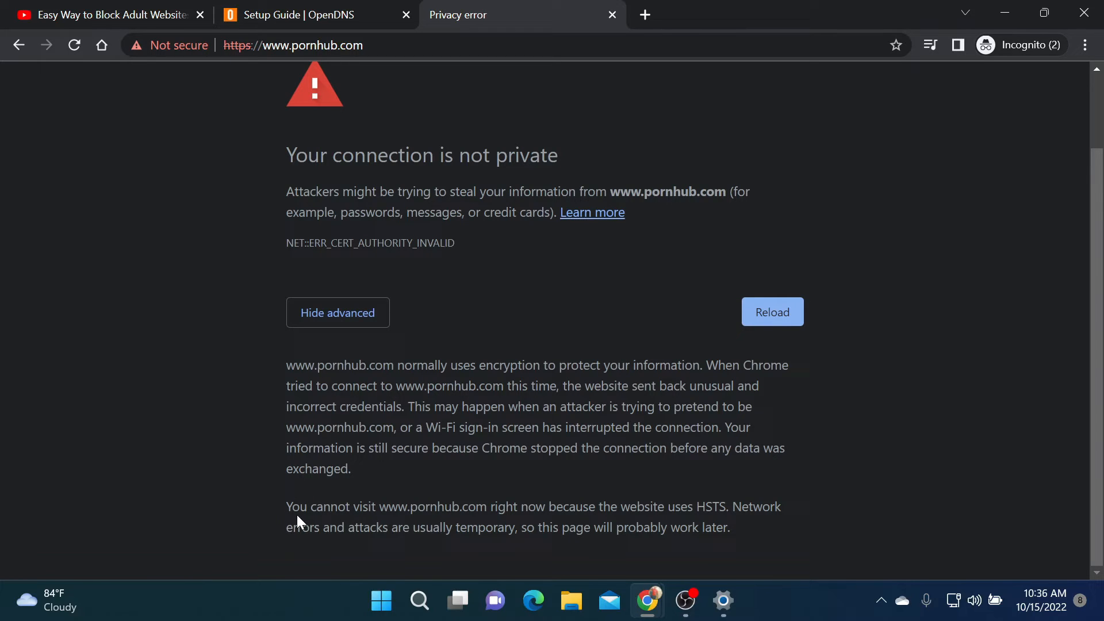
mouse_move(760, 532)
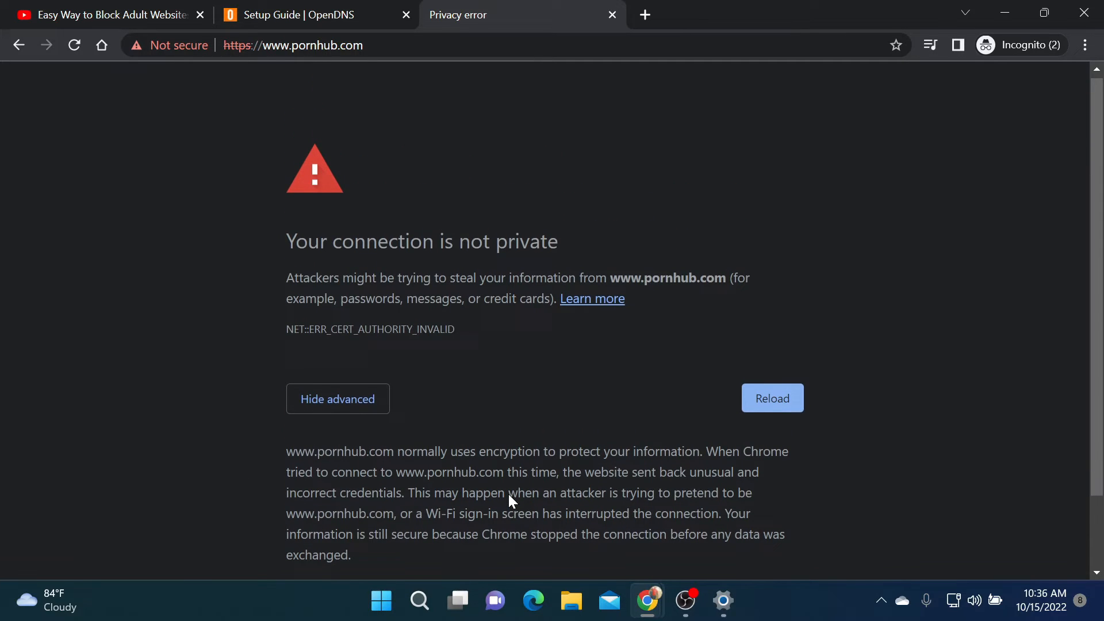
left_click(18, 45)
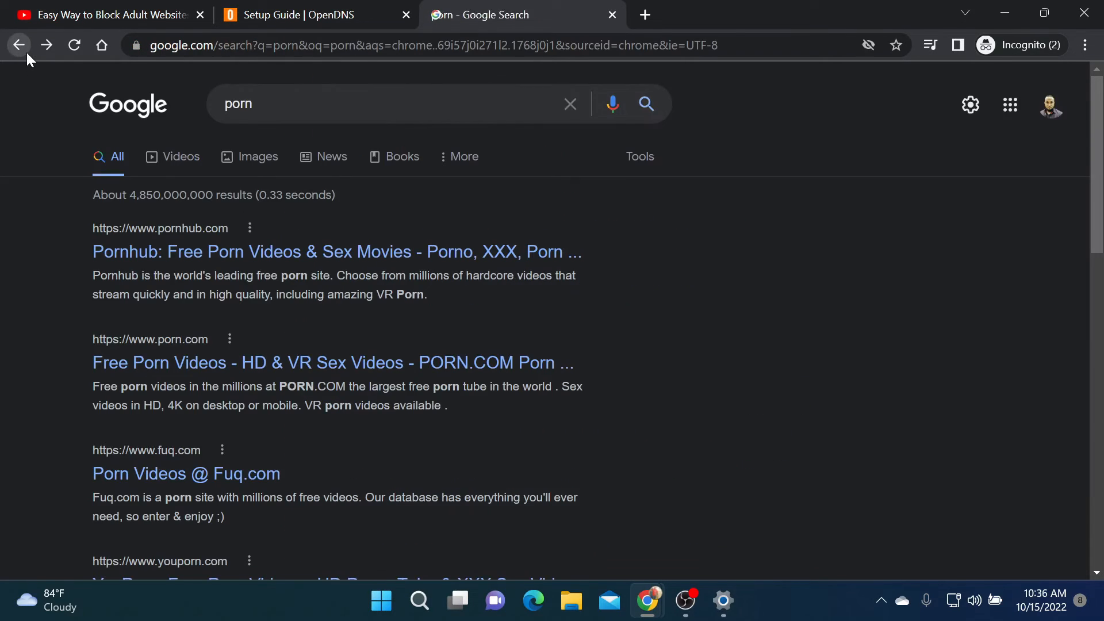
Step: Open the Fuq.com result, proceed past the privacy error, and confirm it fails
scroll("down", 3)
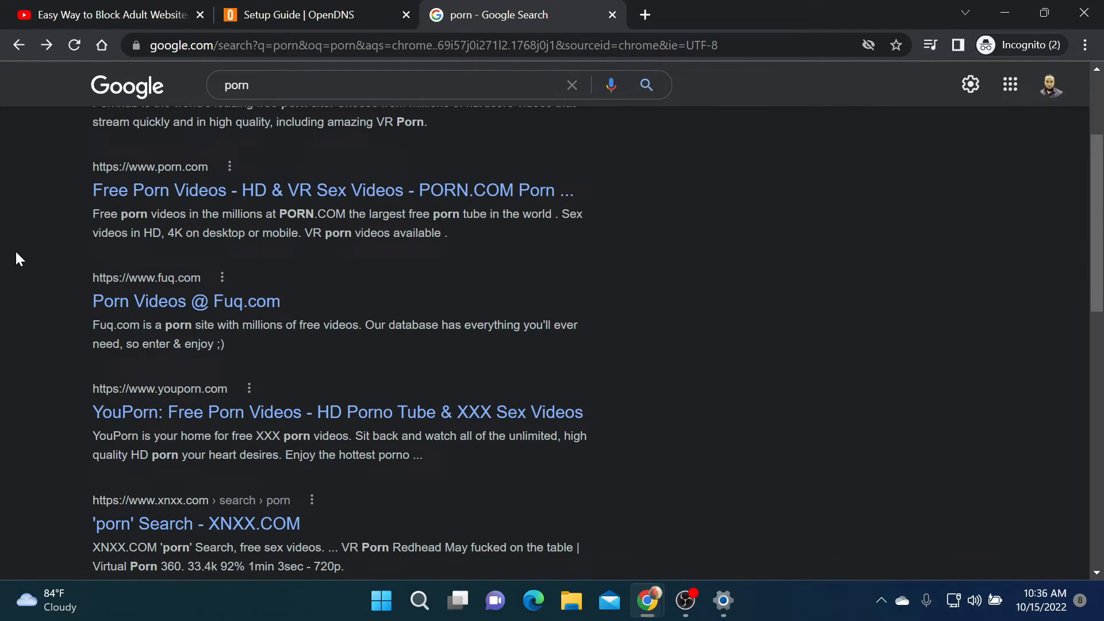
left_click(186, 301)
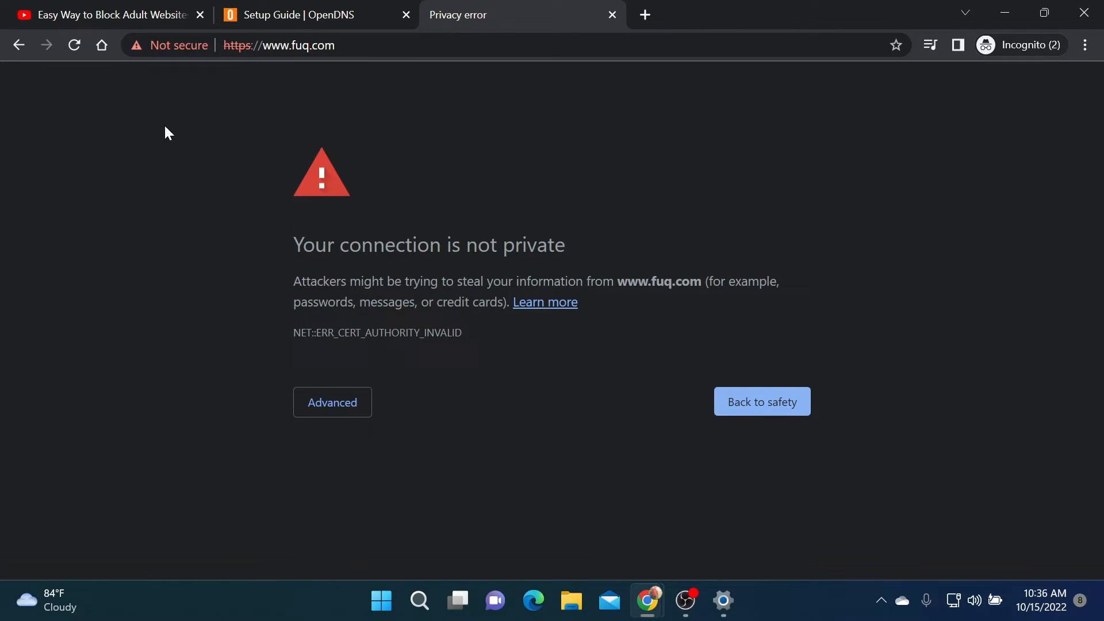
left_click(332, 402)
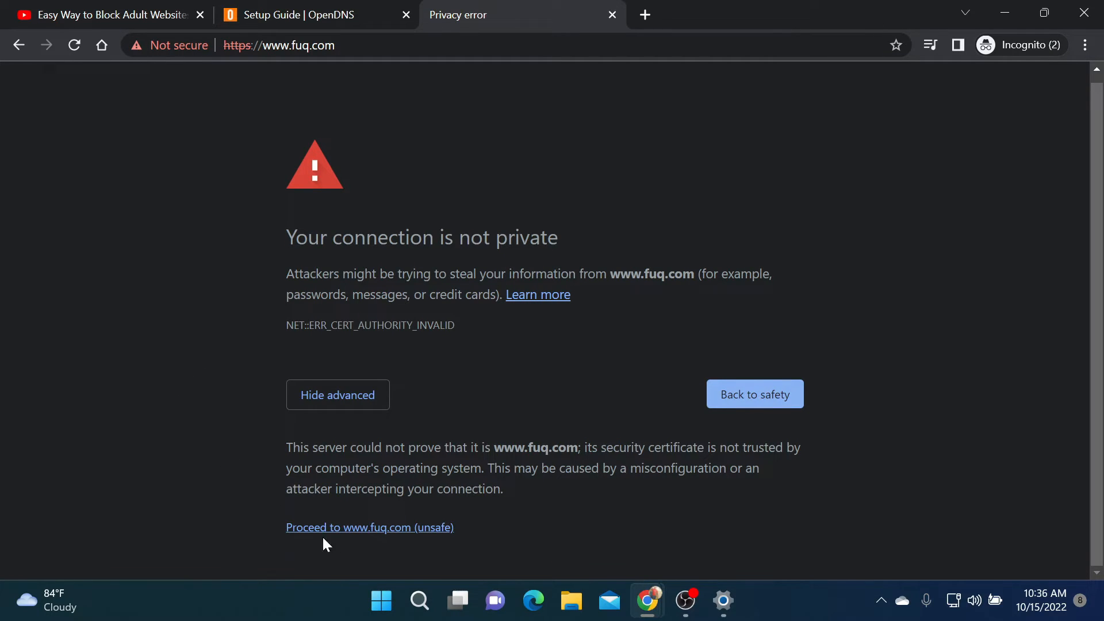
mouse_move(370, 528)
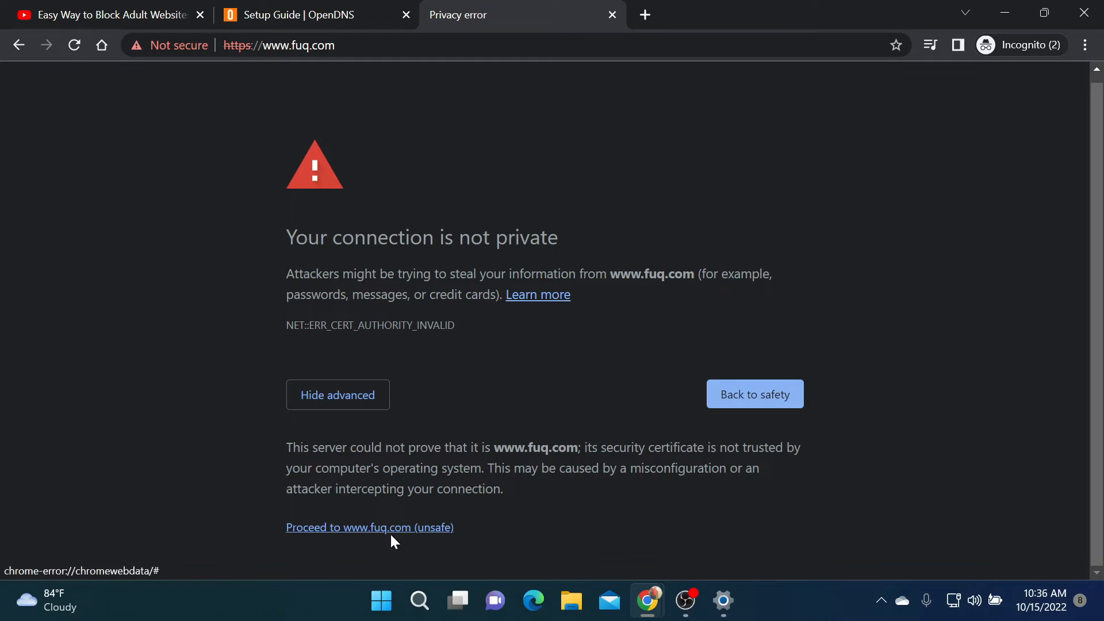
left_click(370, 527)
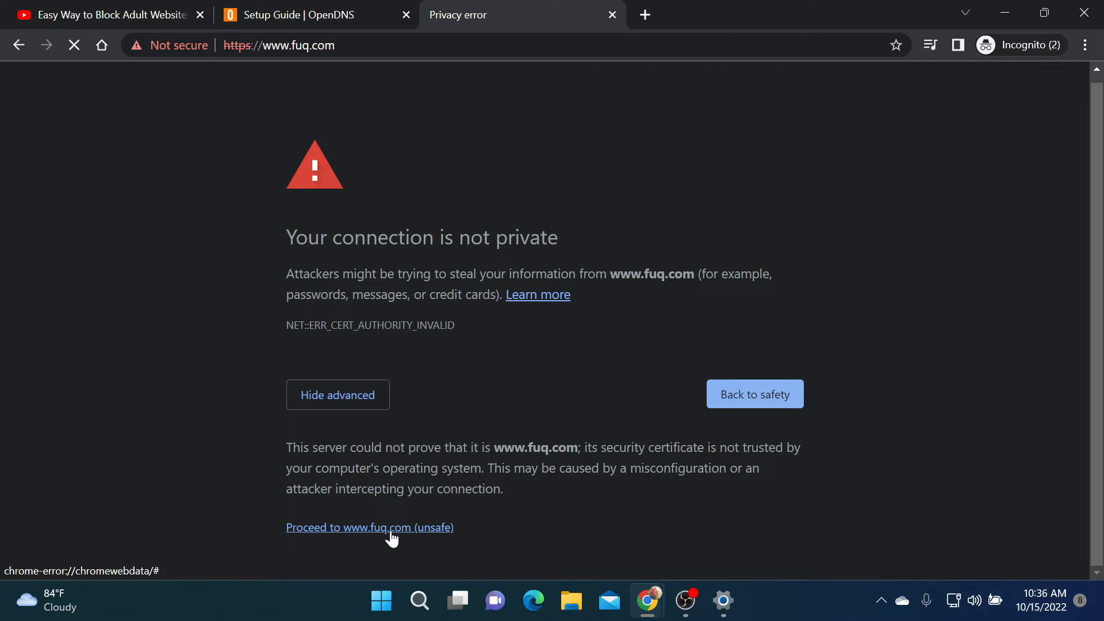
mouse_move(349, 539)
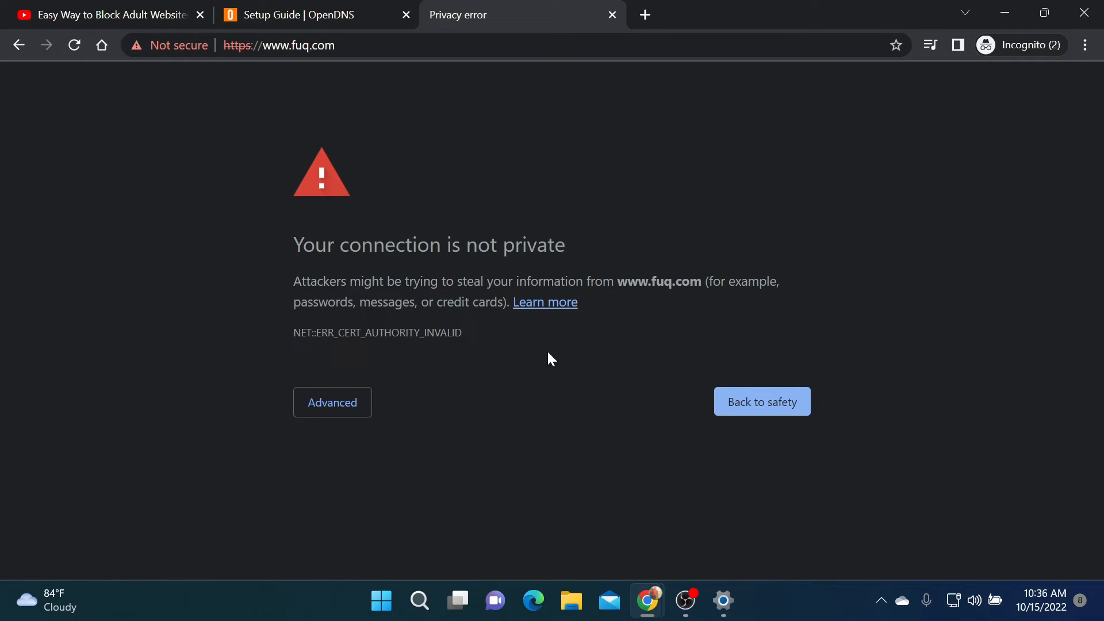
mouse_move(255, 237)
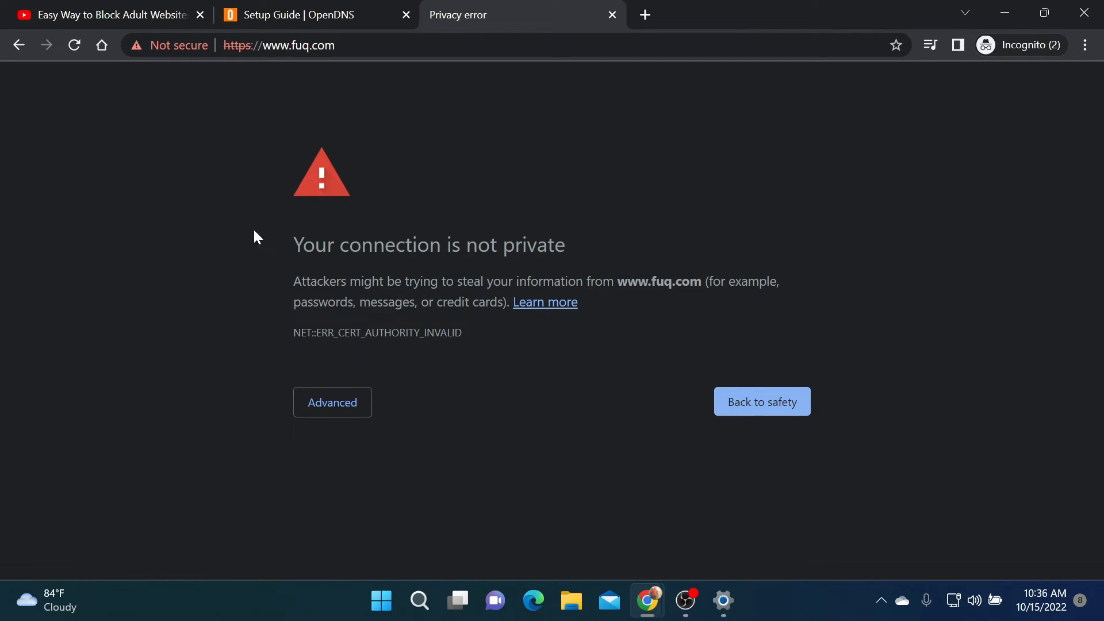
left_click(18, 45)
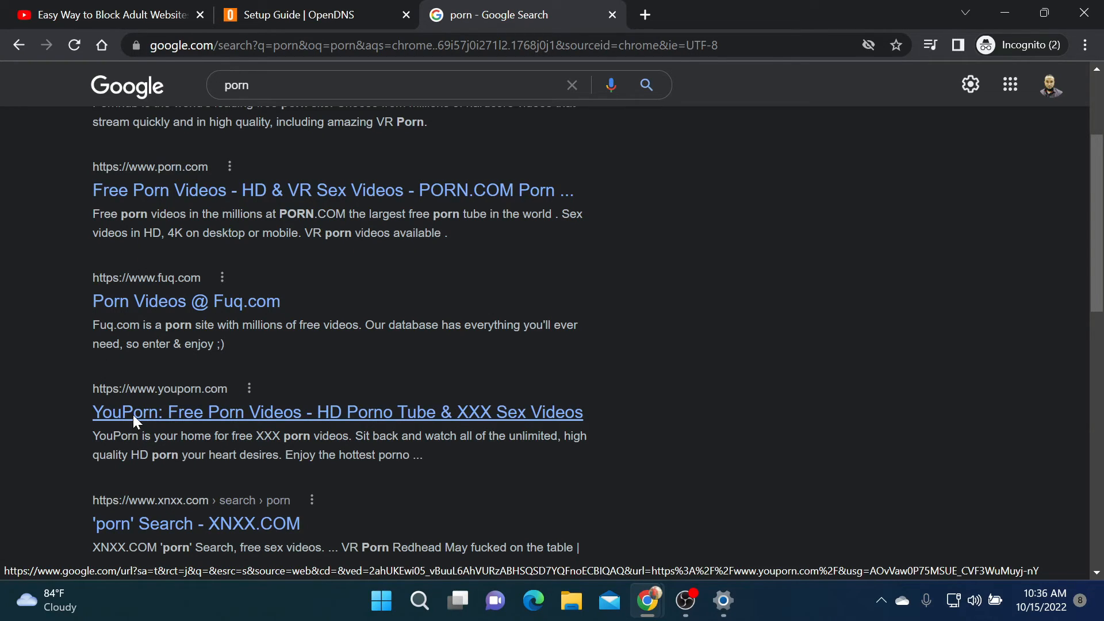
Step: Confirm the YouPorn result also hits a privacy error, then close the tab
left_click(338, 412)
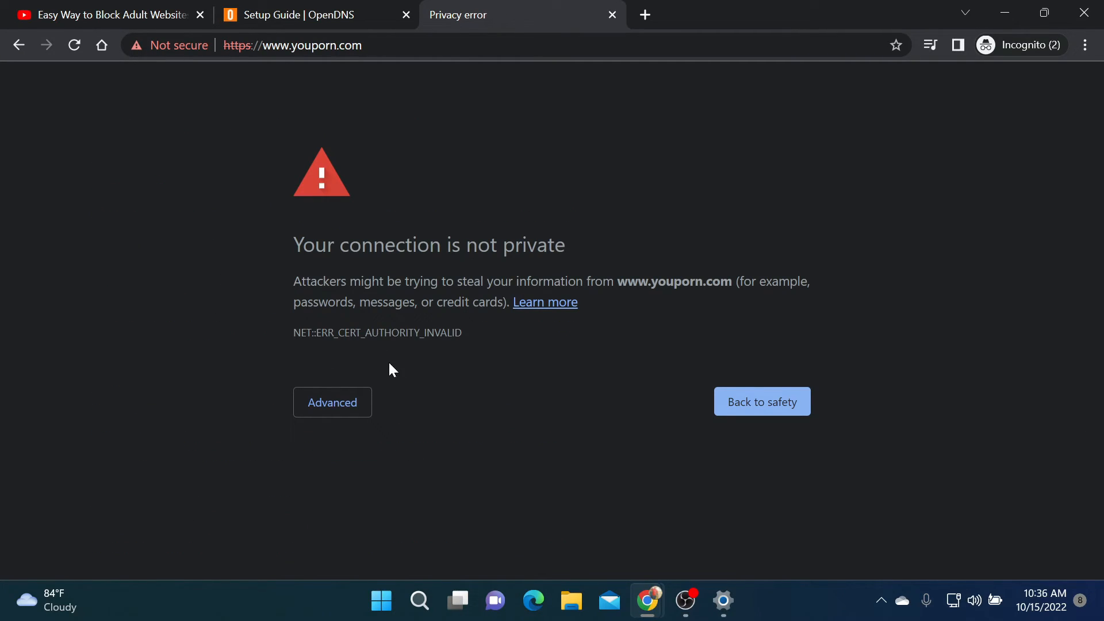
left_click(332, 402)
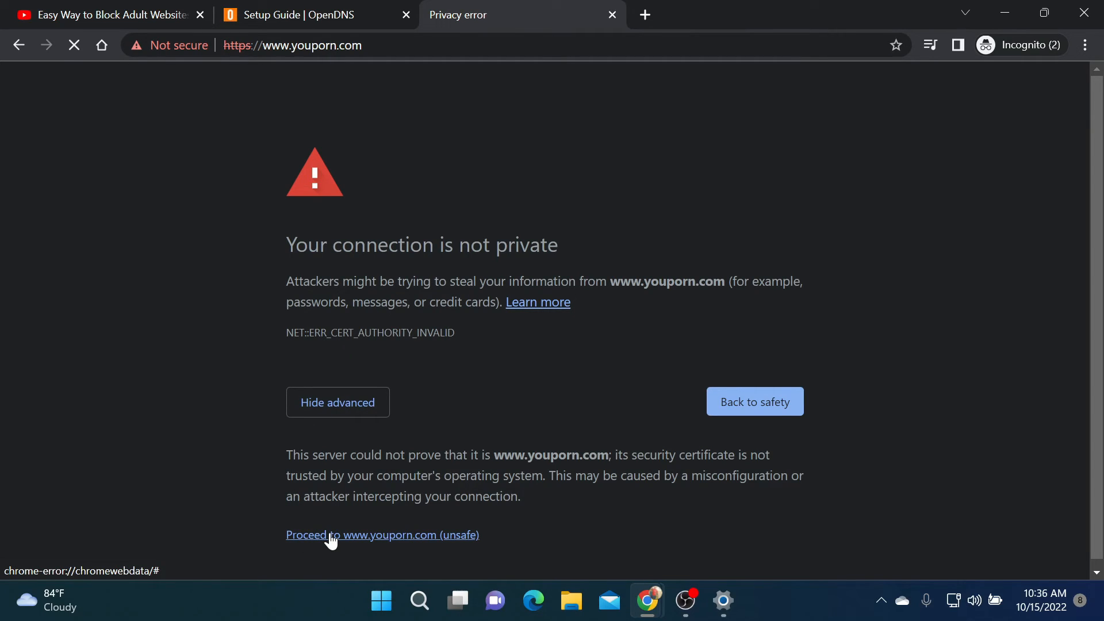
mouse_move(233, 370)
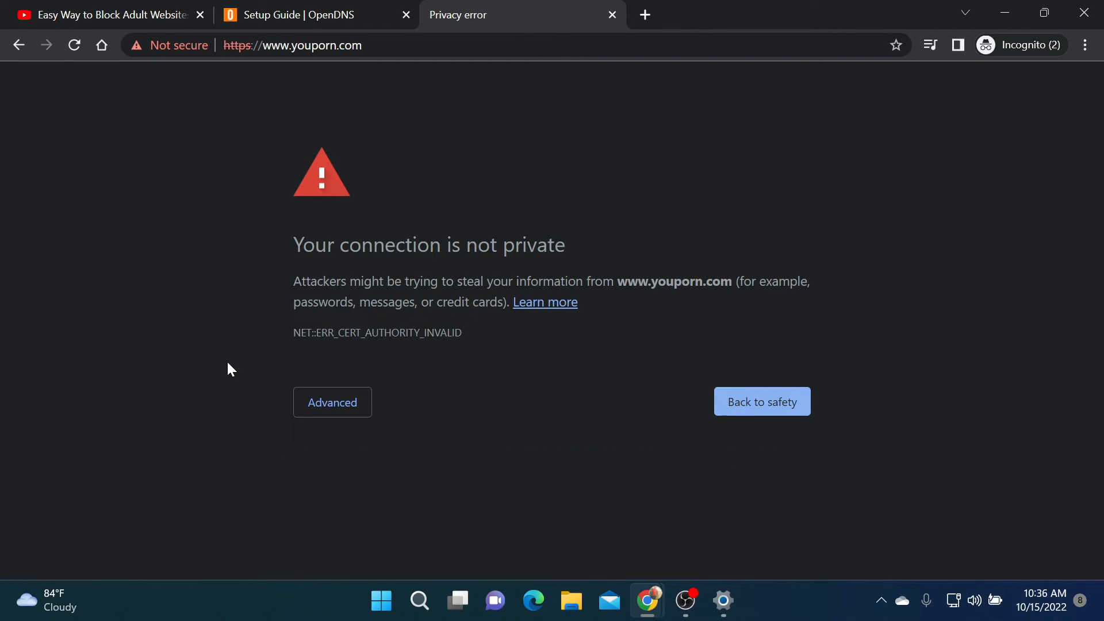
mouse_move(574, 81)
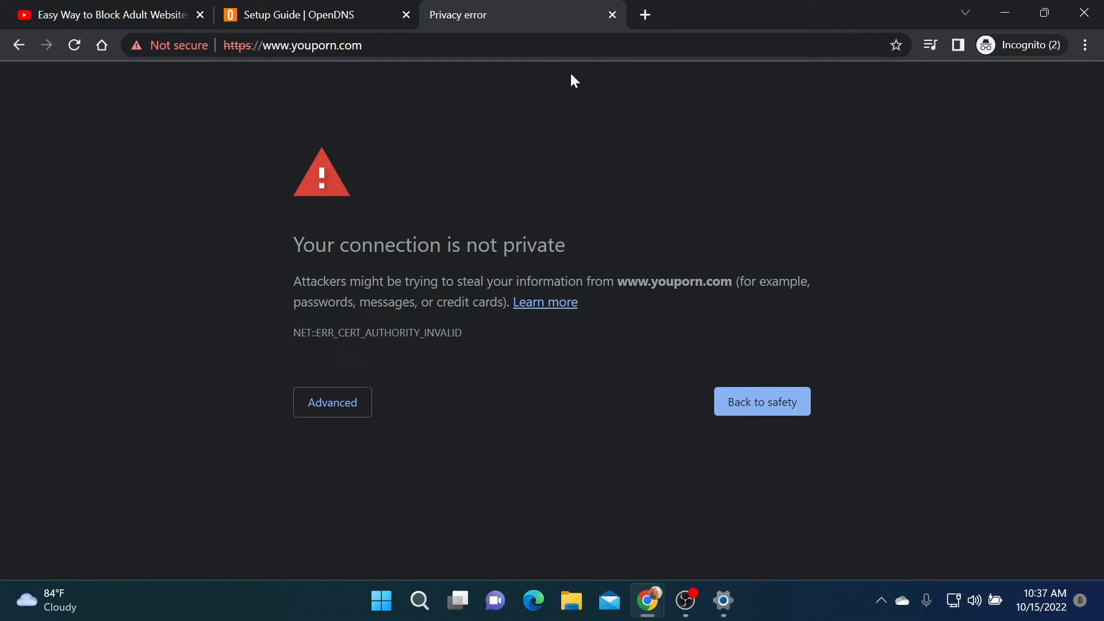
left_click(611, 15)
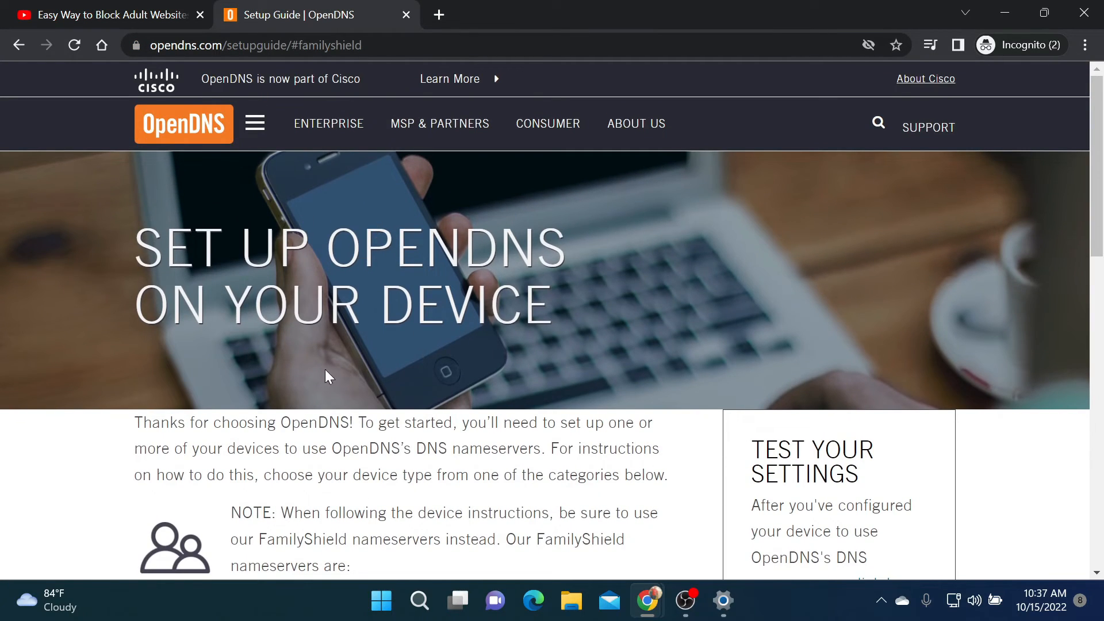
mouse_move(325, 320)
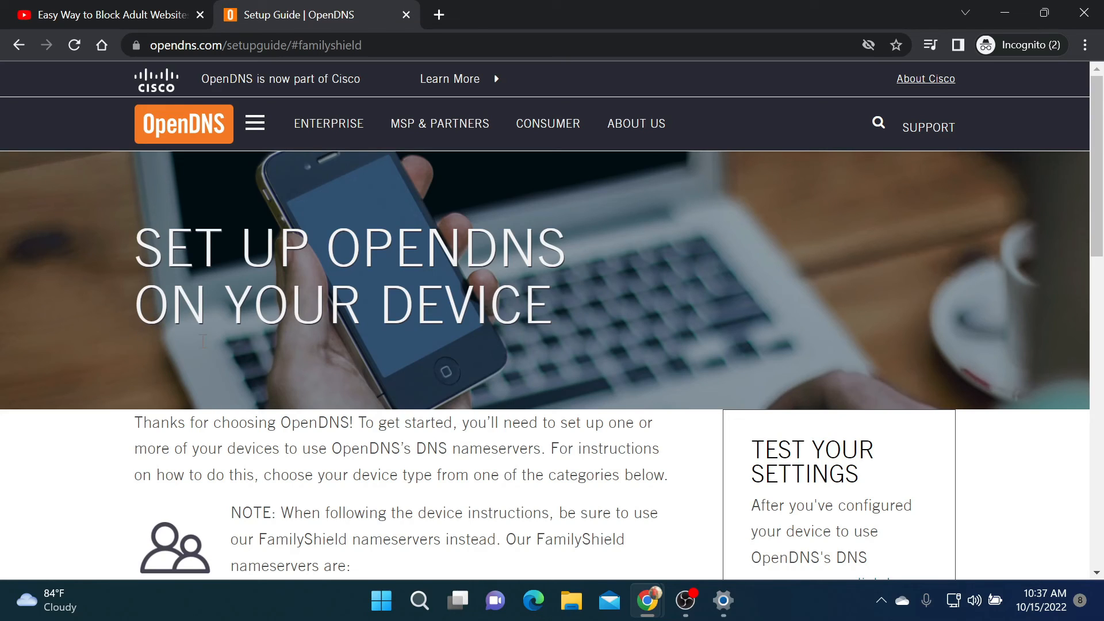
mouse_move(139, 358)
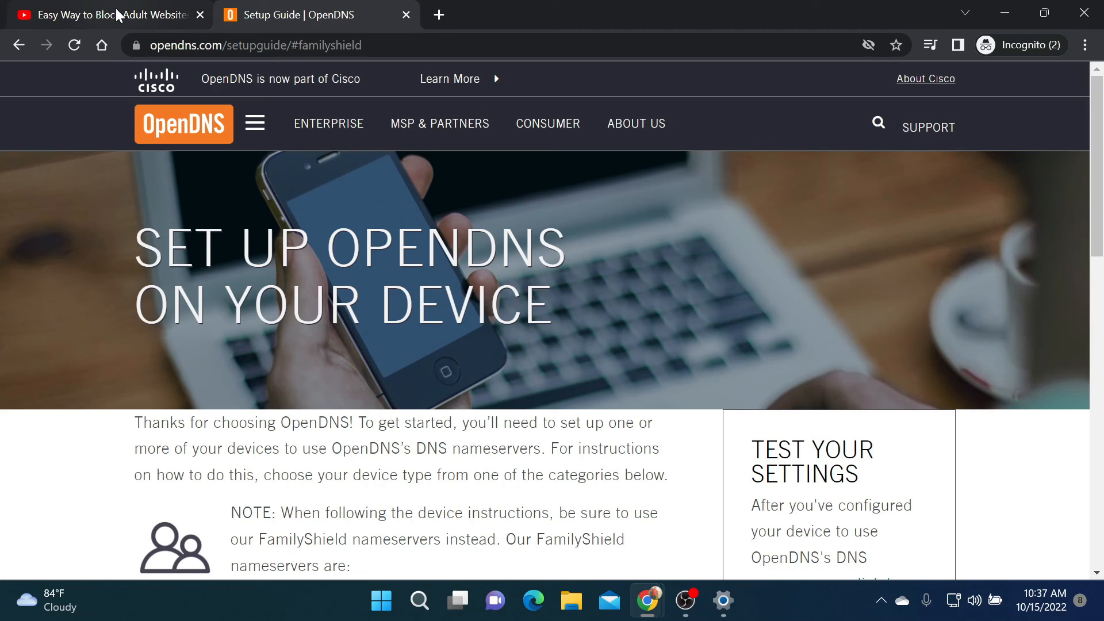
mouse_move(232, 200)
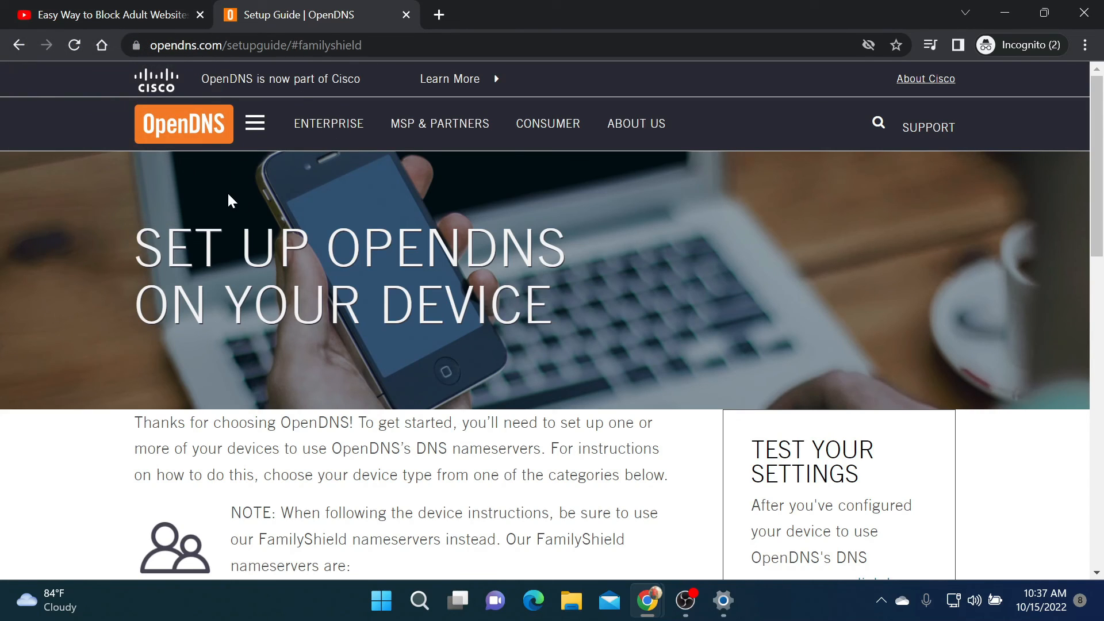
mouse_move(252, 167)
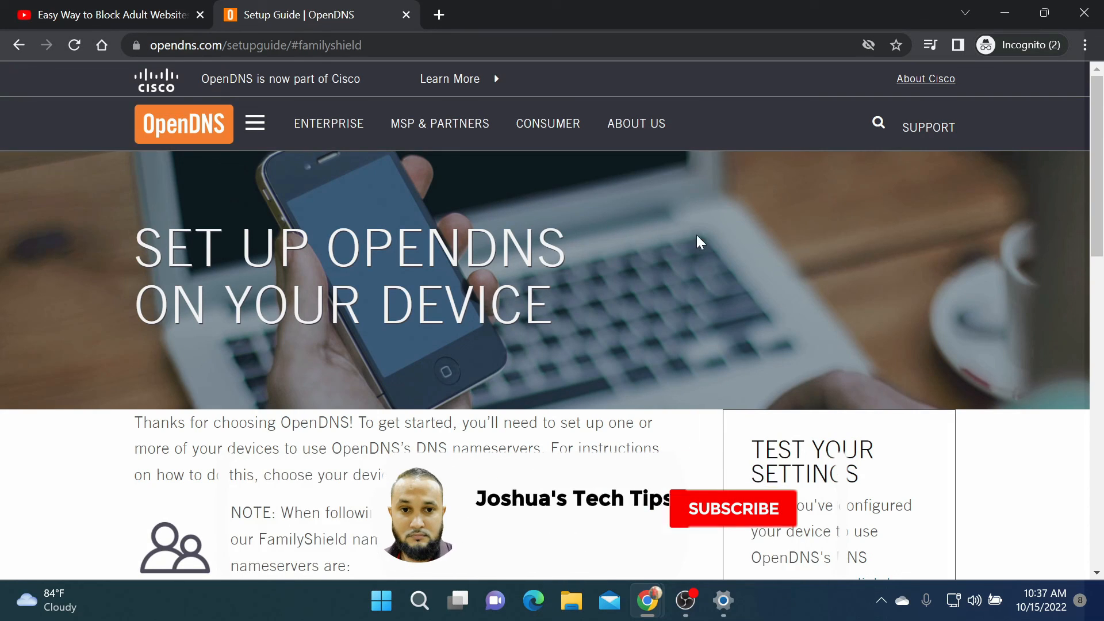
left_click(732, 509)
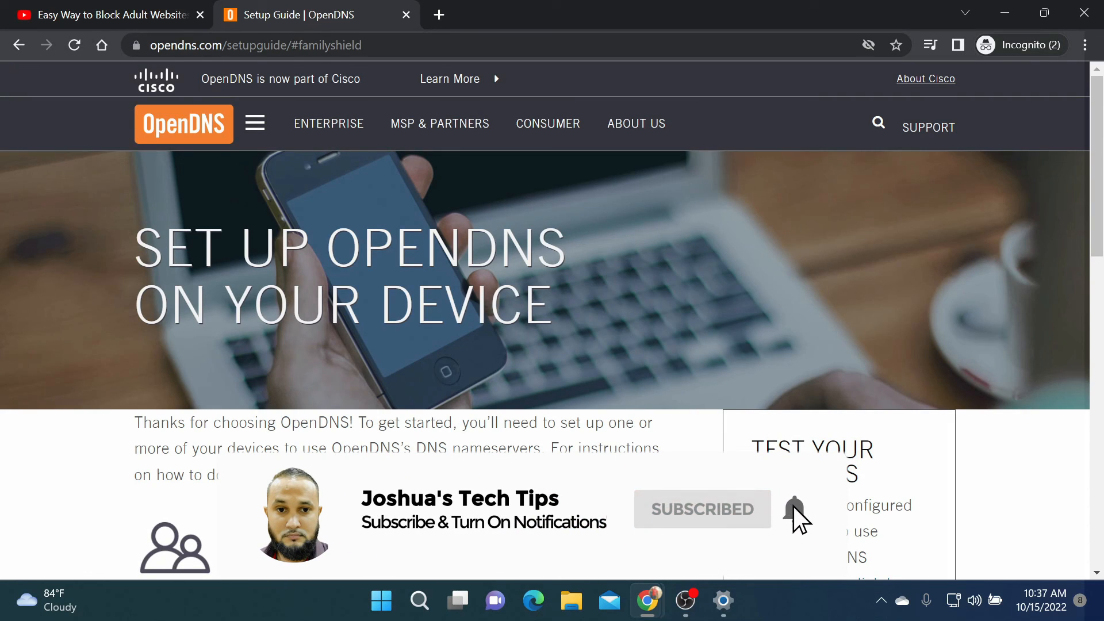